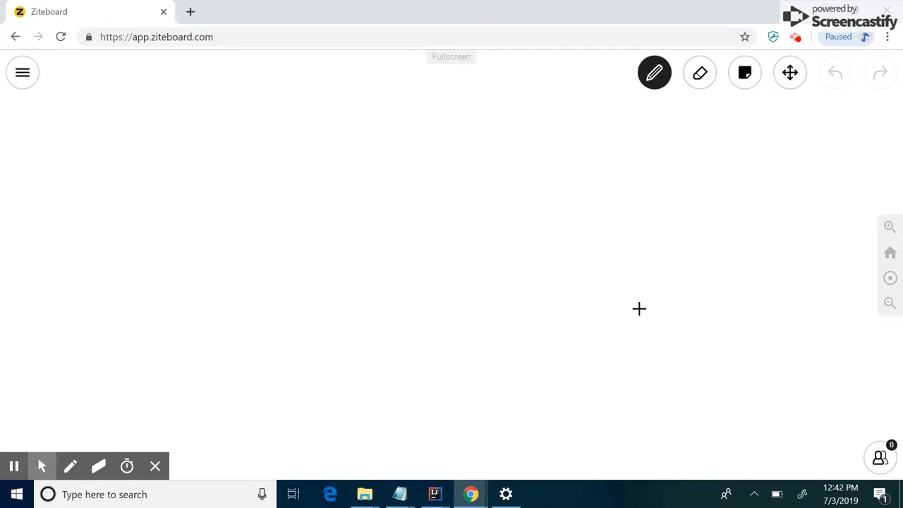
mouse_move(268, 172)
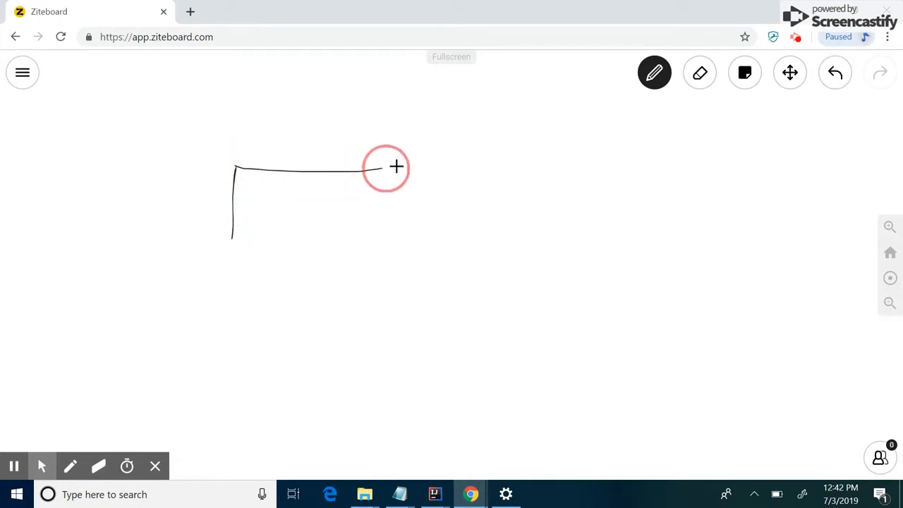
- Draw a long box split into three cells and write 4, 7 and 9 in them
left_click_drag(386, 168, 387, 221)
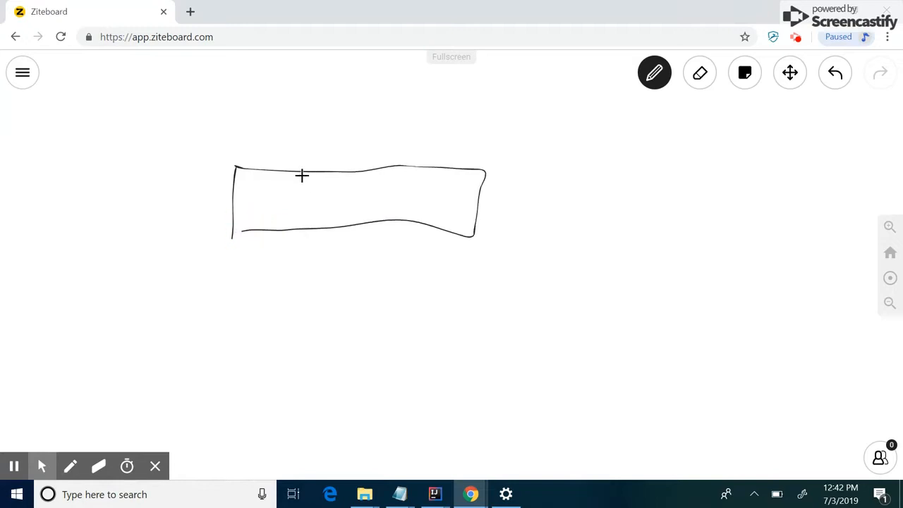
left_click_drag(298, 176, 299, 236)
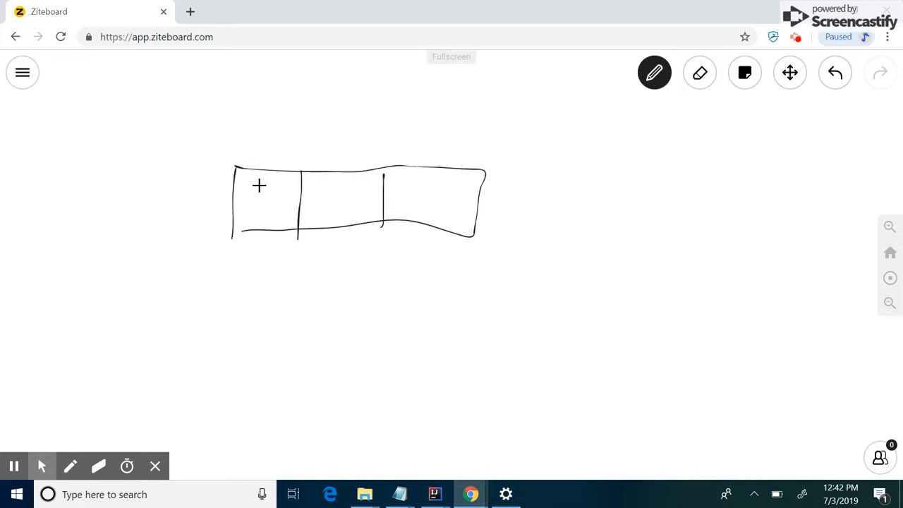
left_click(260, 175)
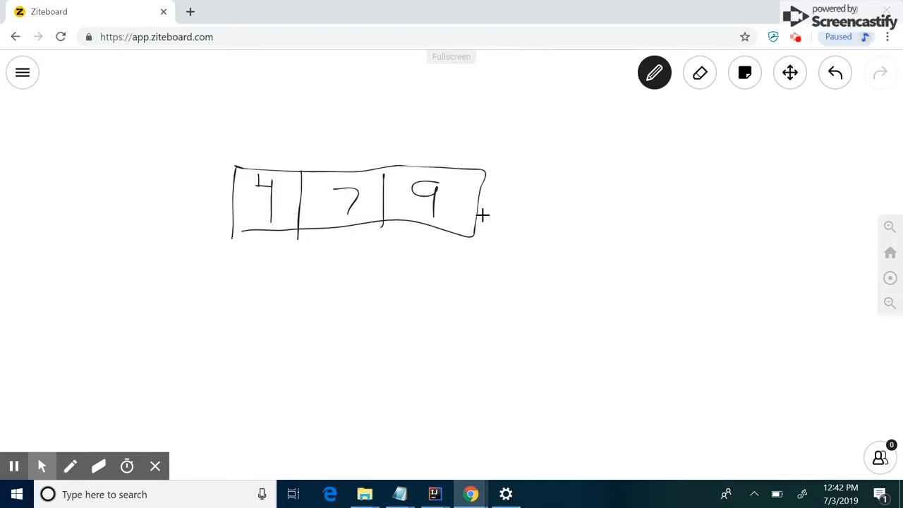
mouse_move(318, 86)
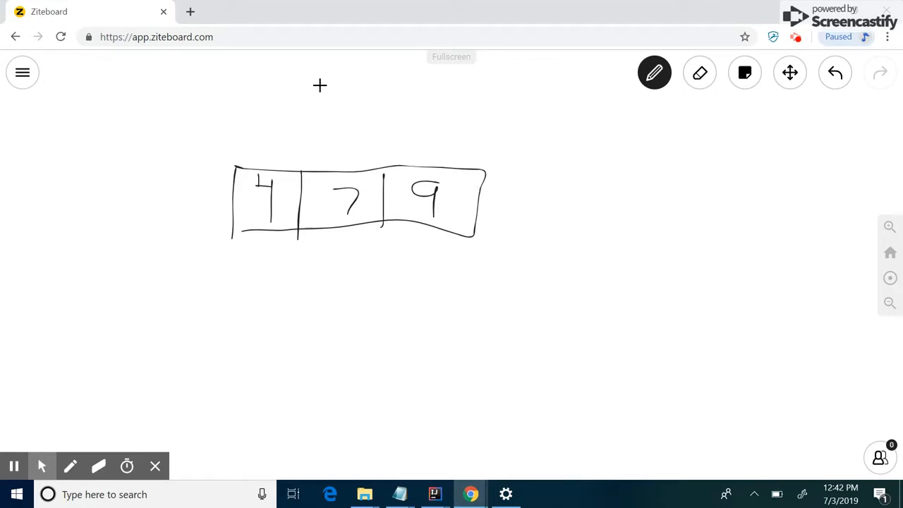
mouse_move(293, 132)
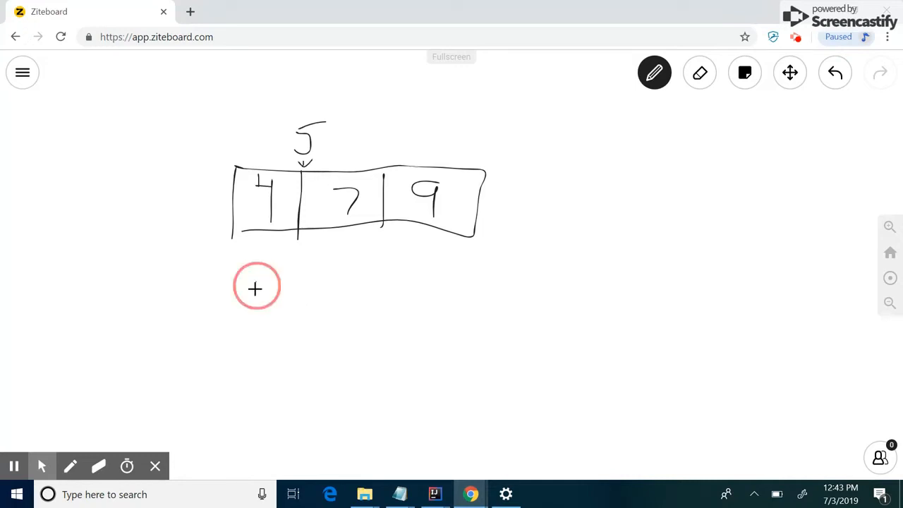
- Draw a second divided array below and fill its cells with 4, 5, 7, 9
left_click_drag(258, 292, 472, 322)
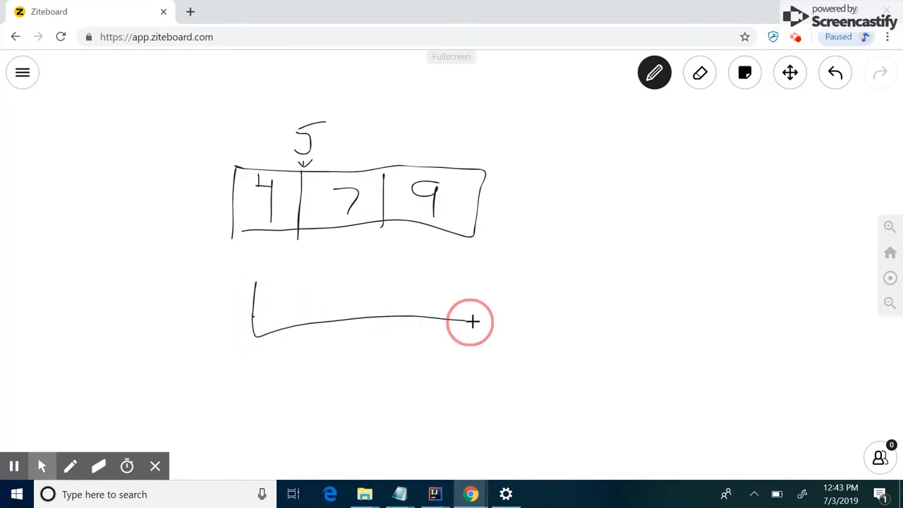
left_click_drag(472, 321, 286, 279)
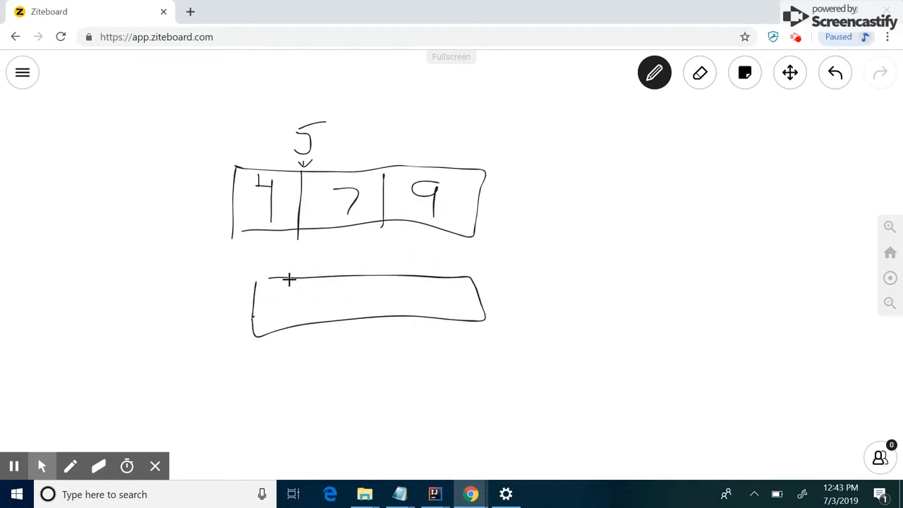
left_click_drag(307, 279, 307, 324)
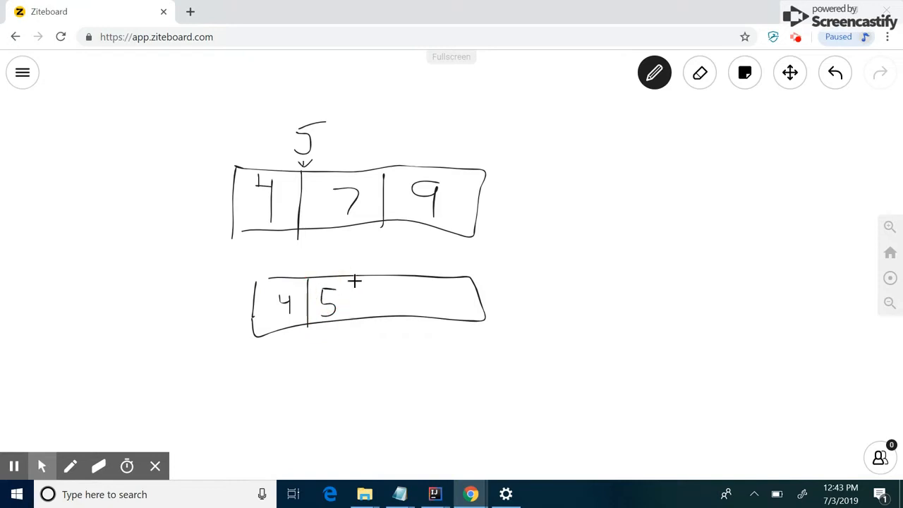
left_click_drag(381, 299, 452, 300)
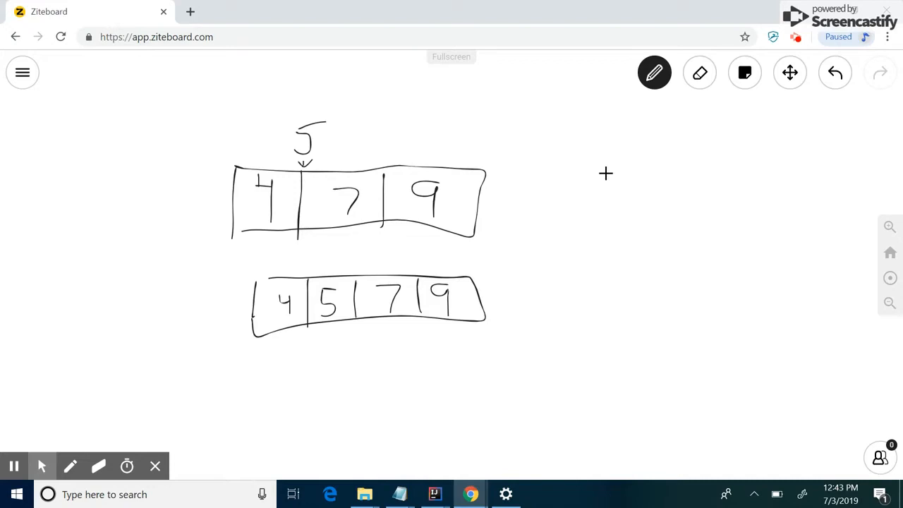
left_click_drag(515, 191, 536, 232)
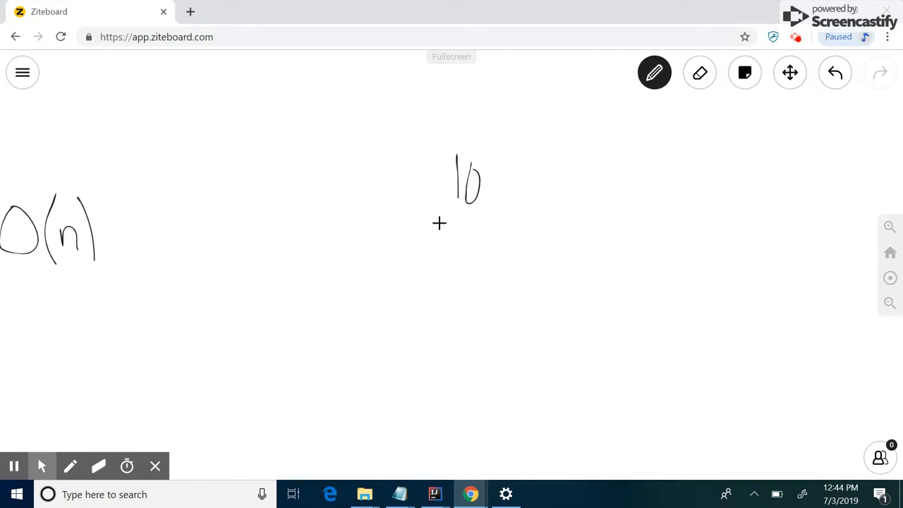
mouse_move(428, 187)
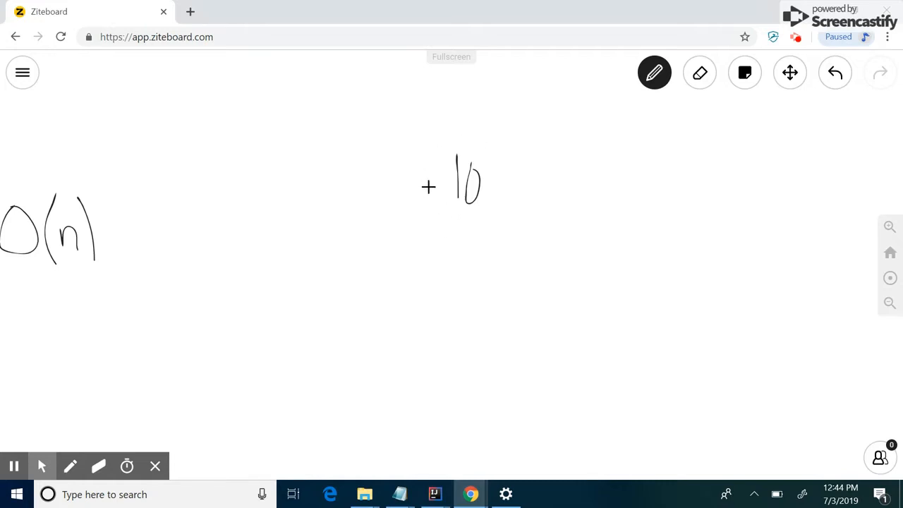
mouse_move(520, 233)
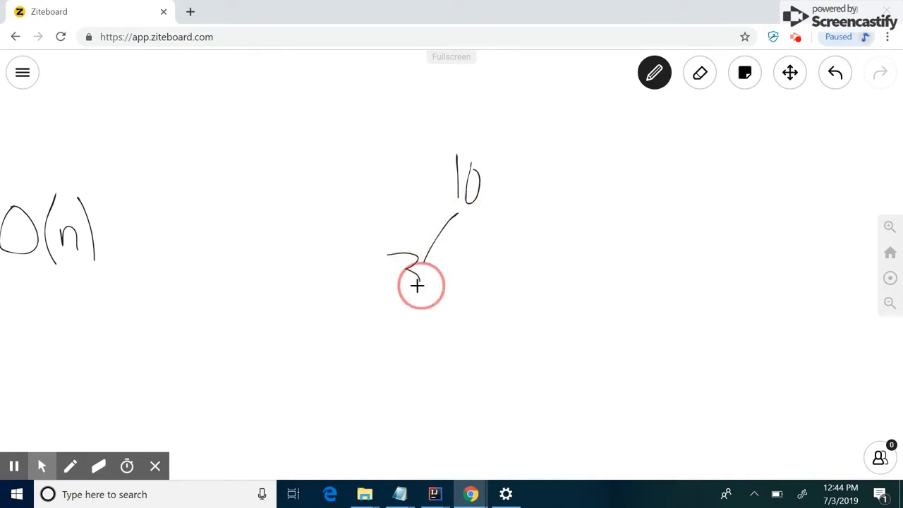
- Draw branches from 10 and write child nodes 3, 13, 5, 11, 17, 1, 0 and 2
left_click_drag(399, 268, 420, 282)
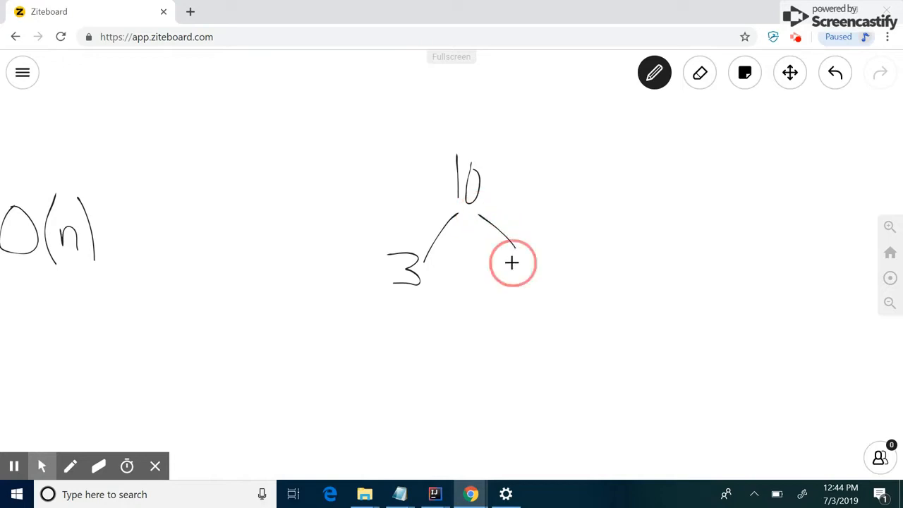
left_click_drag(515, 268, 546, 289)
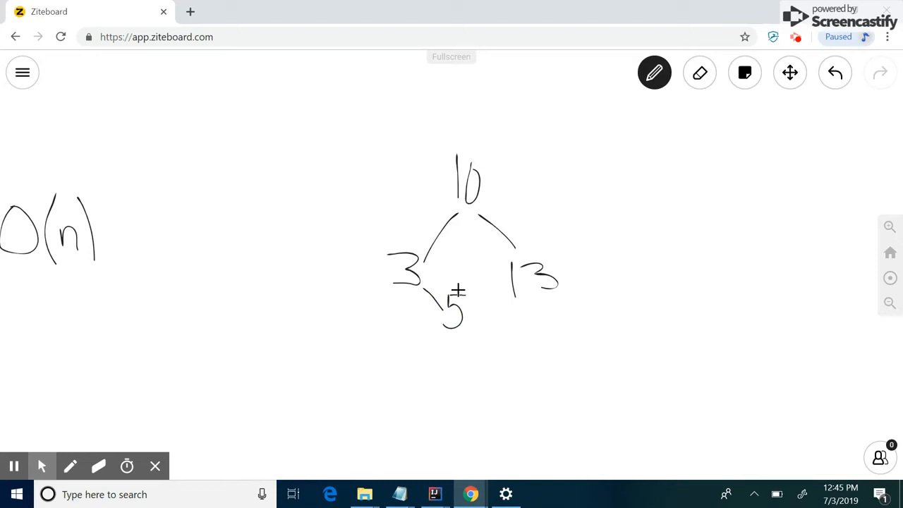
mouse_move(527, 303)
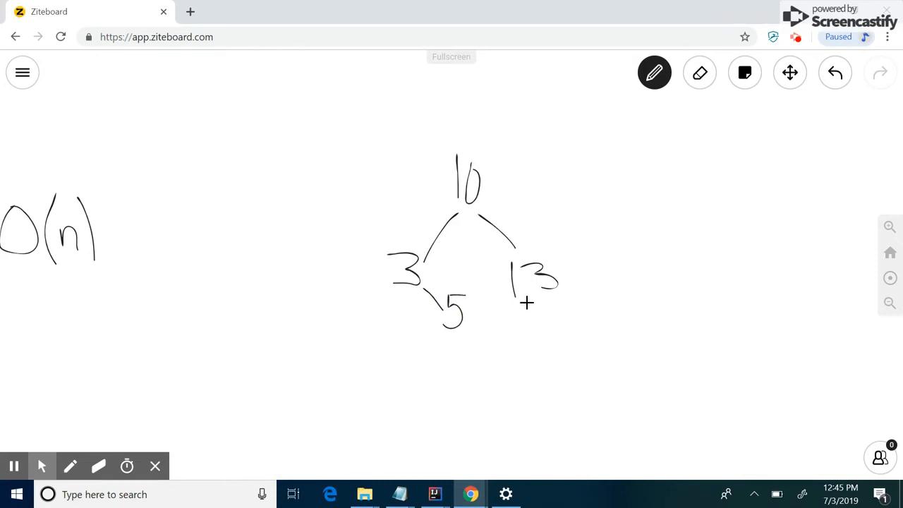
left_click_drag(540, 293, 614, 332)
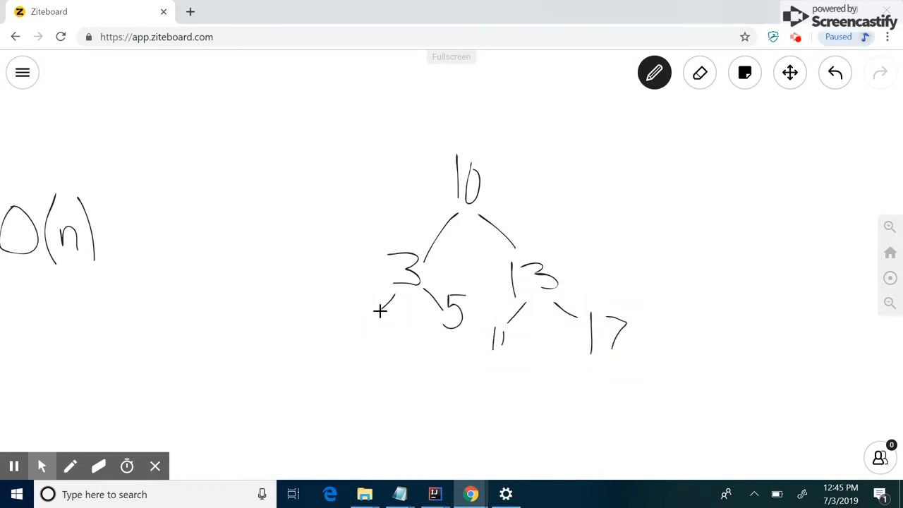
left_click_drag(381, 311, 321, 395)
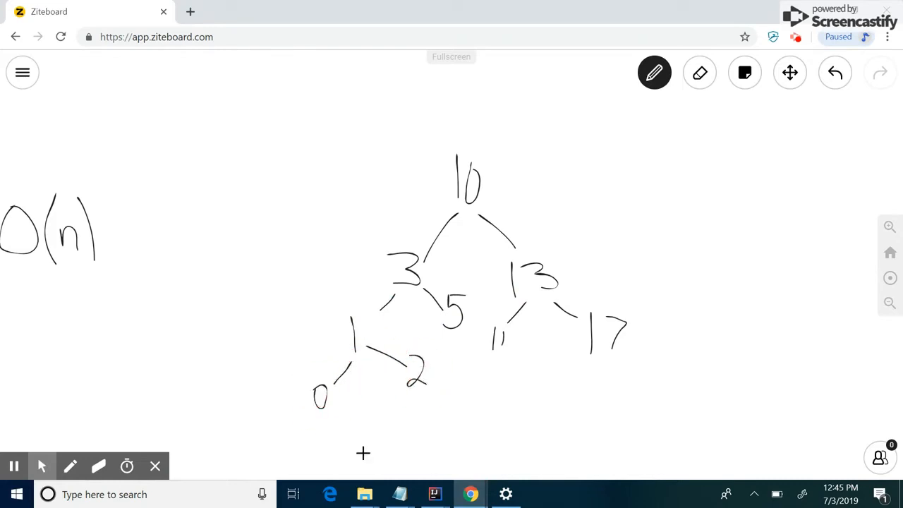
mouse_move(483, 214)
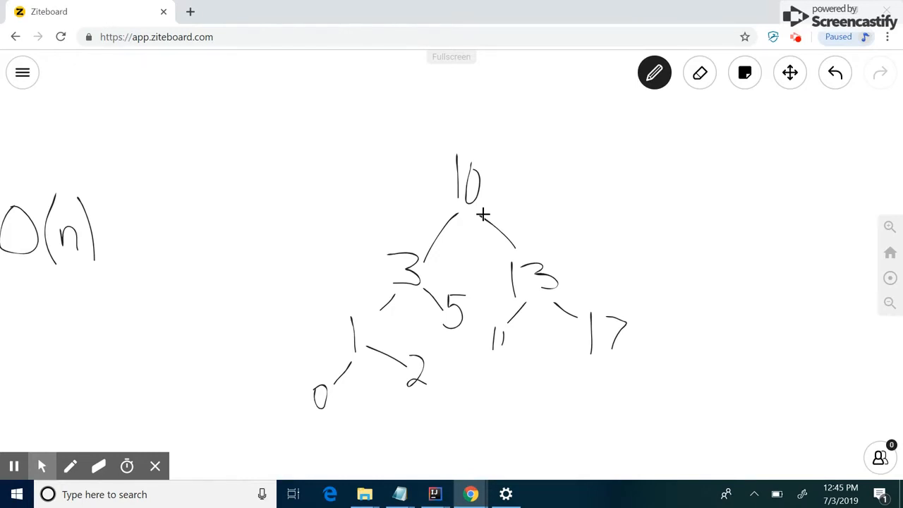
mouse_move(454, 97)
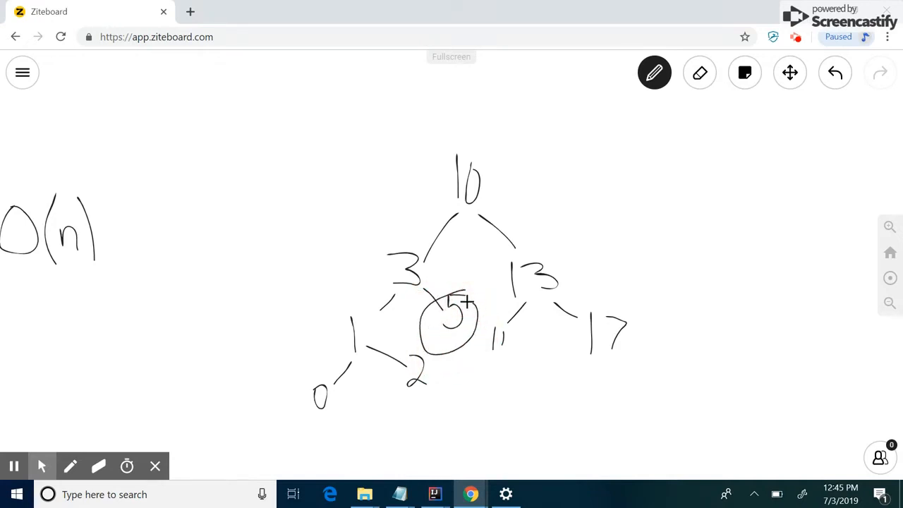
- Undo the circle drawn around node 5
left_click(835, 72)
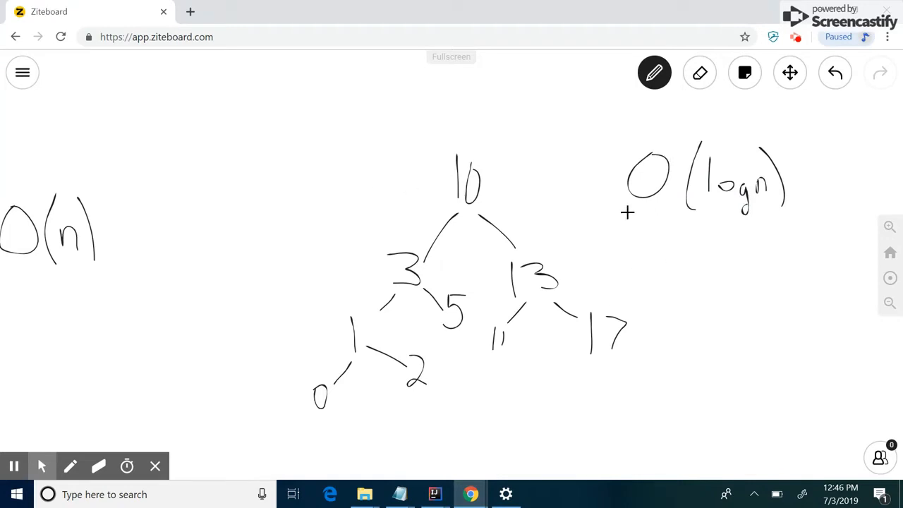
mouse_move(78, 192)
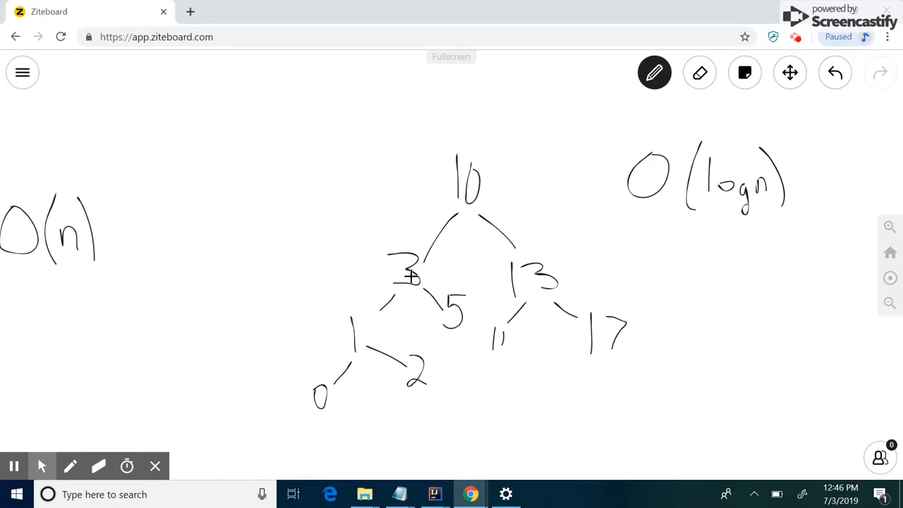
mouse_move(657, 223)
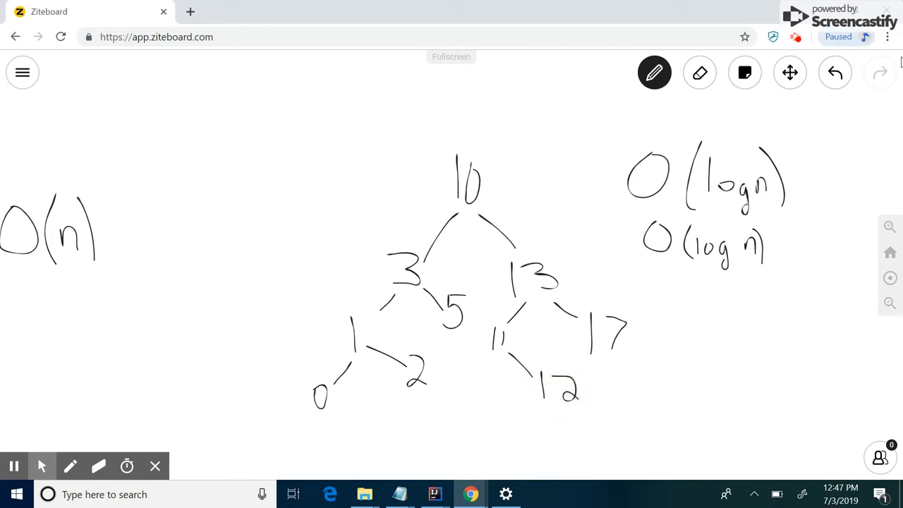
mouse_move(798, 83)
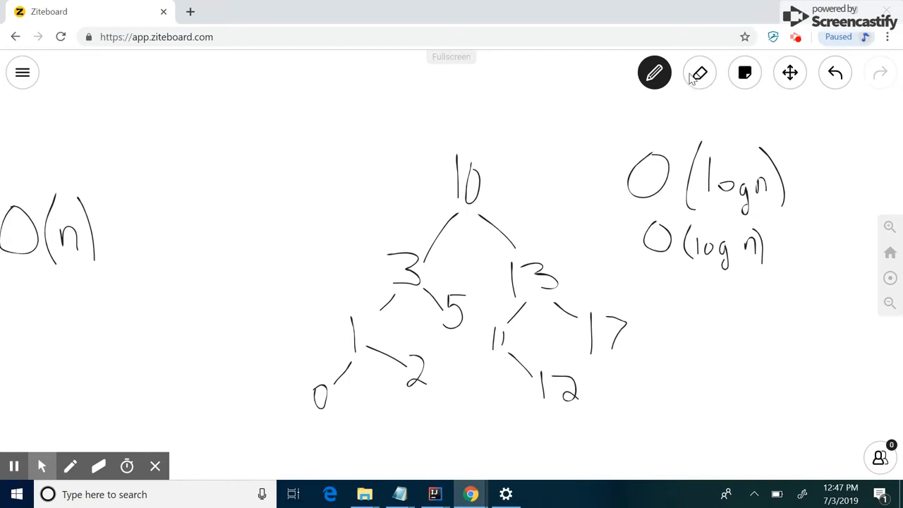
- Circle the subtrees under 10 and draw an arrow down the leftmost branch
left_click(699, 72)
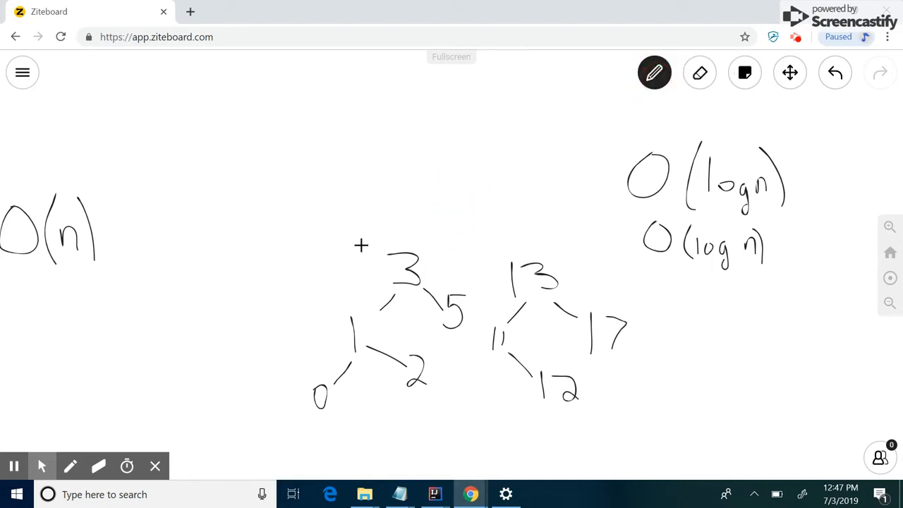
left_click_drag(359, 247, 466, 360)
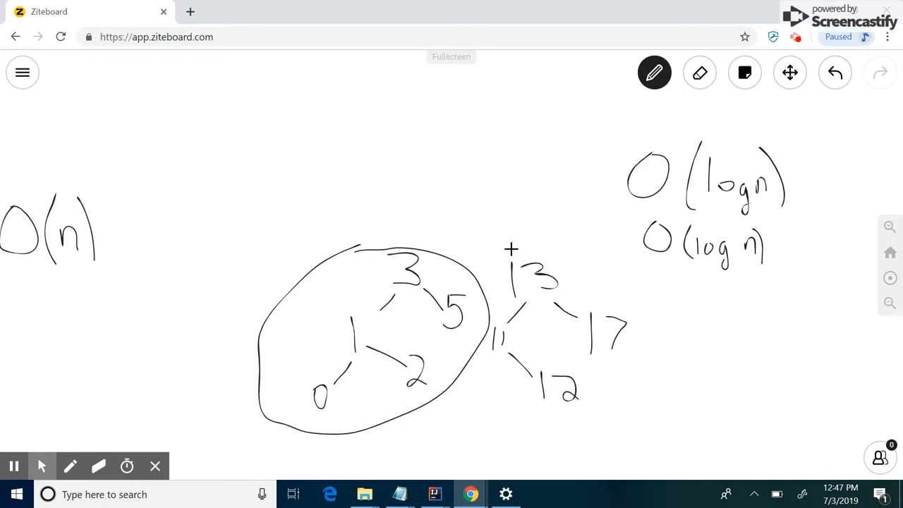
left_click_drag(512, 247, 683, 364)
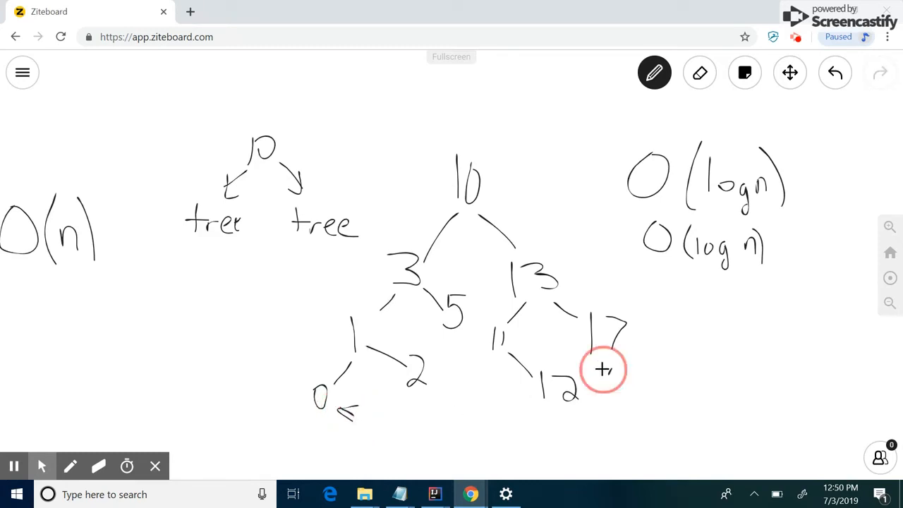
left_click_drag(603, 360, 617, 388)
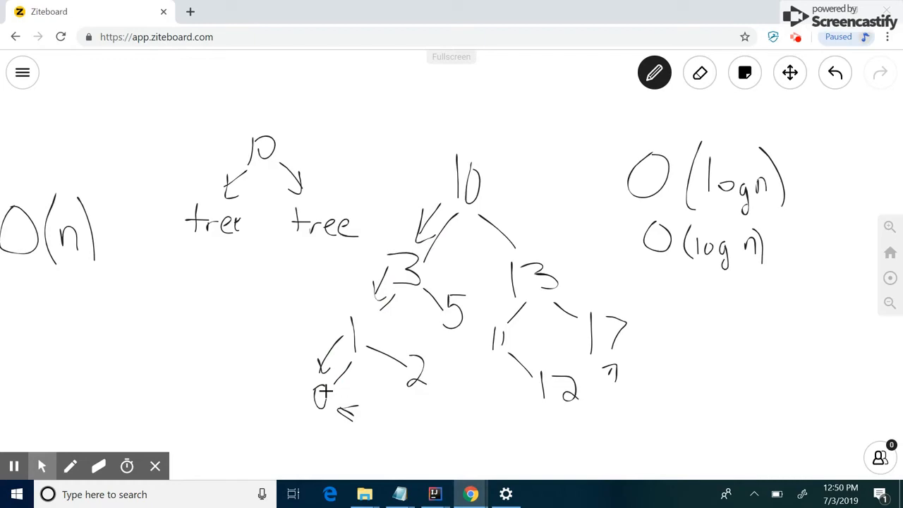
left_click(435, 494)
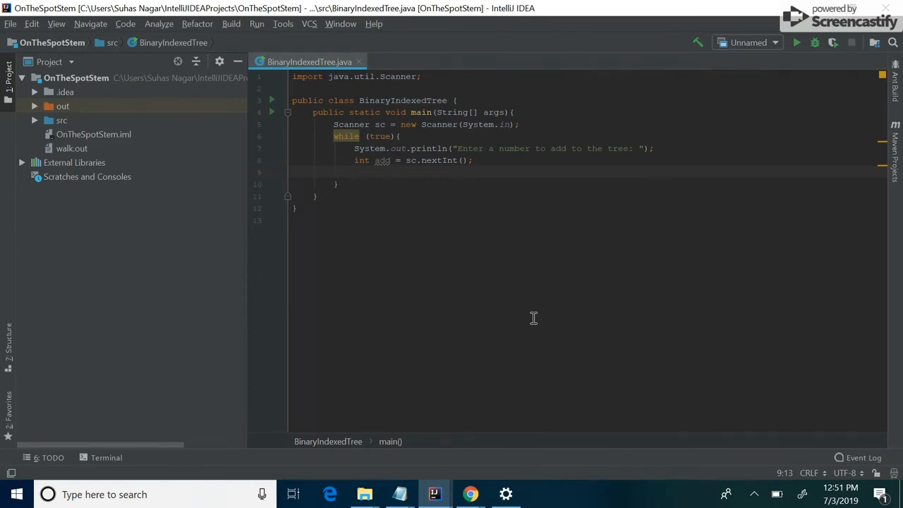
mouse_move(379, 201)
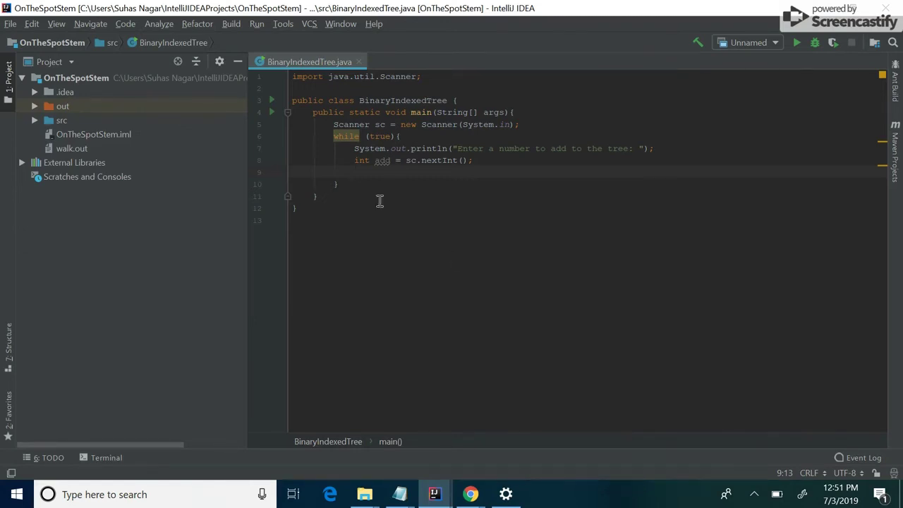
- Add a static Node class with 'Node l, r;' and 'int val;' and begin its constructor
left_click_drag(313, 112, 351, 173)
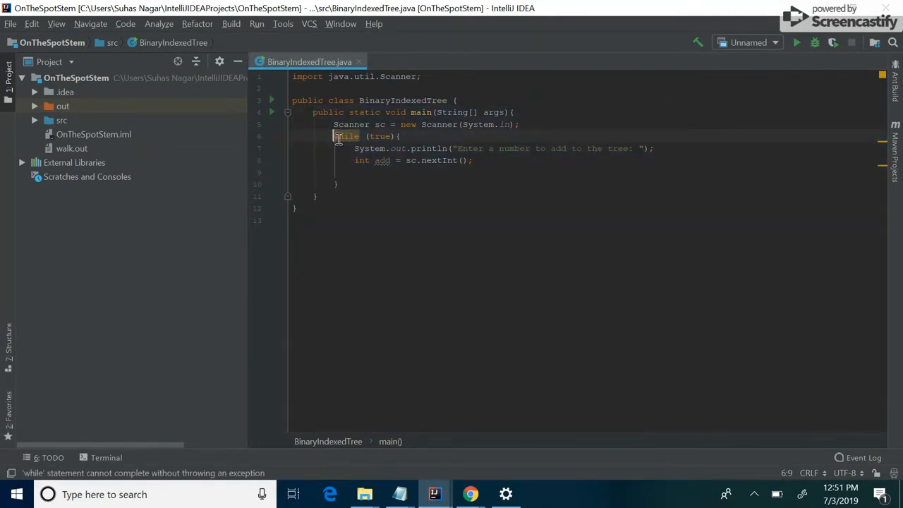
left_click_drag(335, 136, 338, 184)
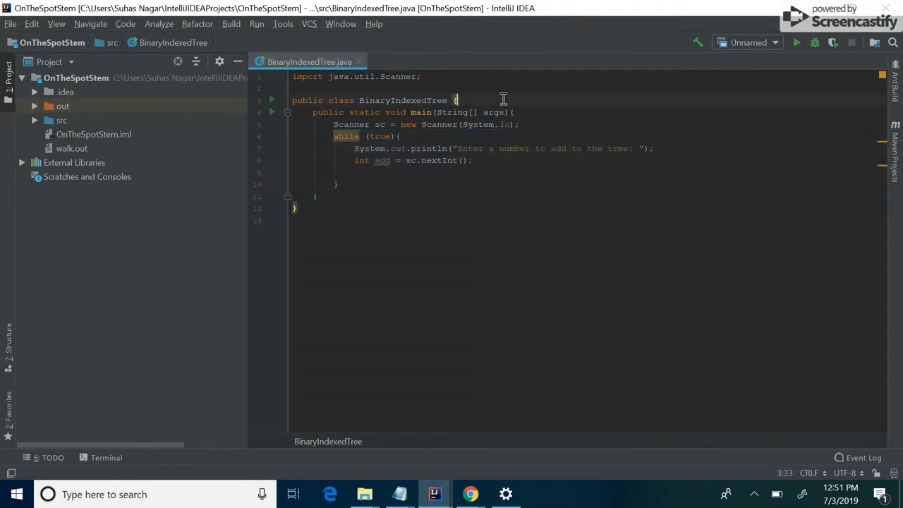
key("Enter")
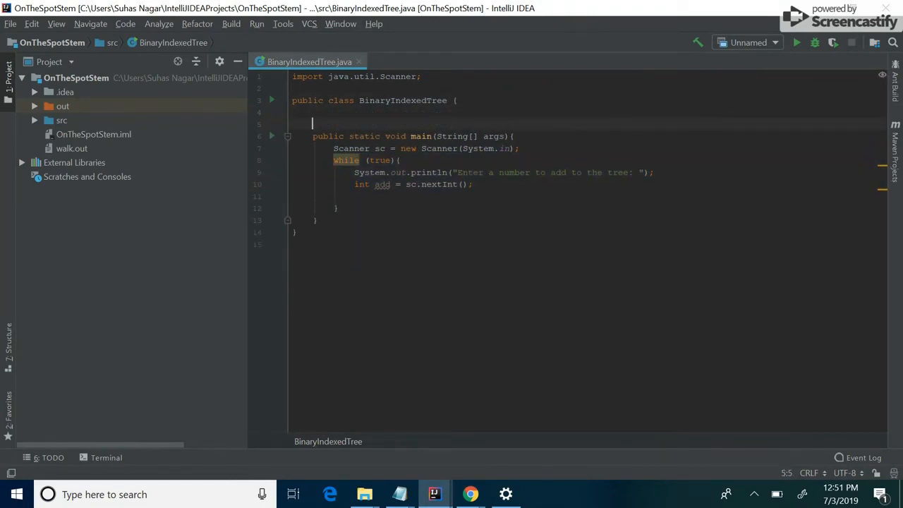
type("static class Node{")
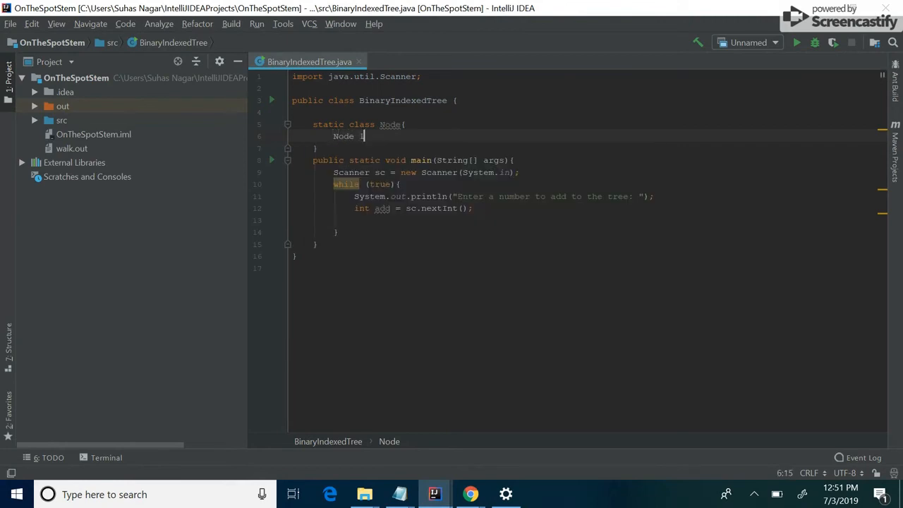
type("l,r;")
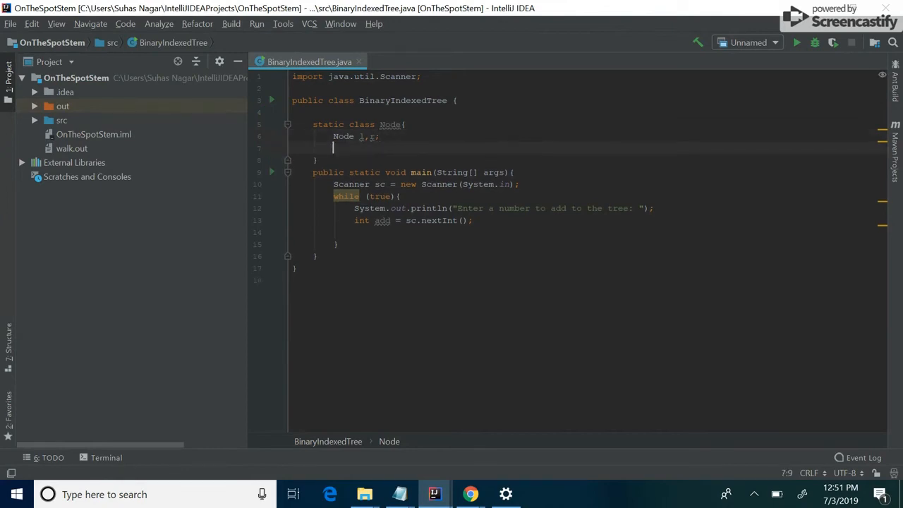
type("int val")
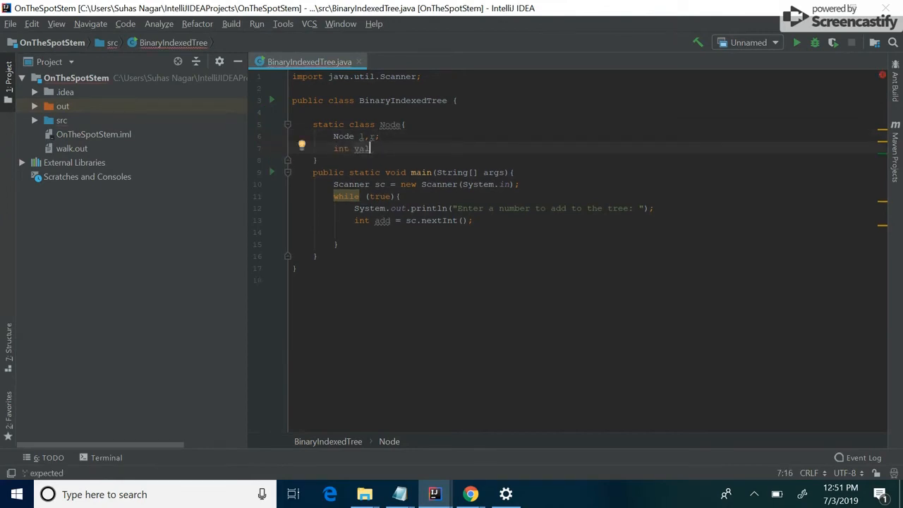
type(";")
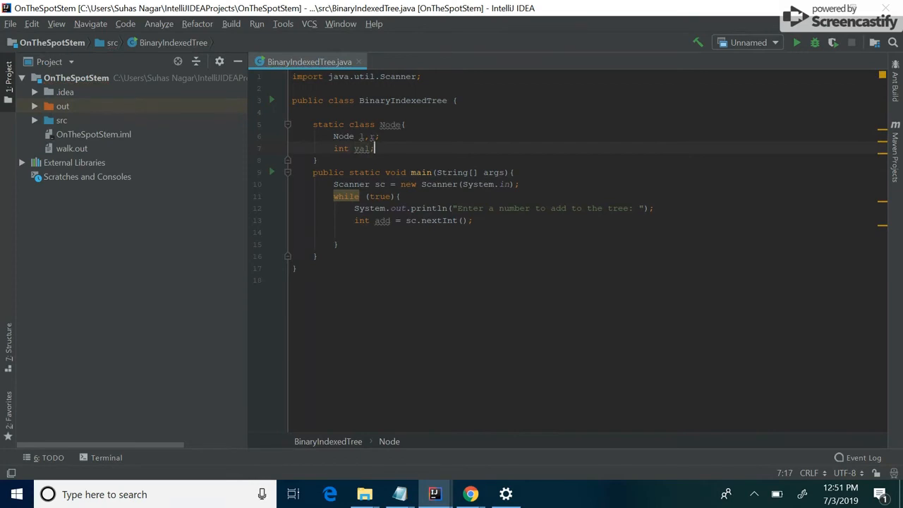
type("public")
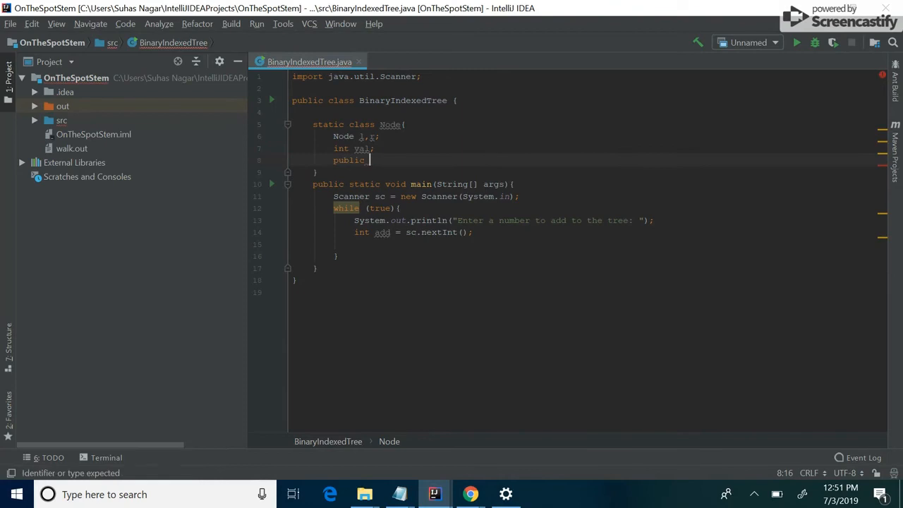
type("Node(int v){")
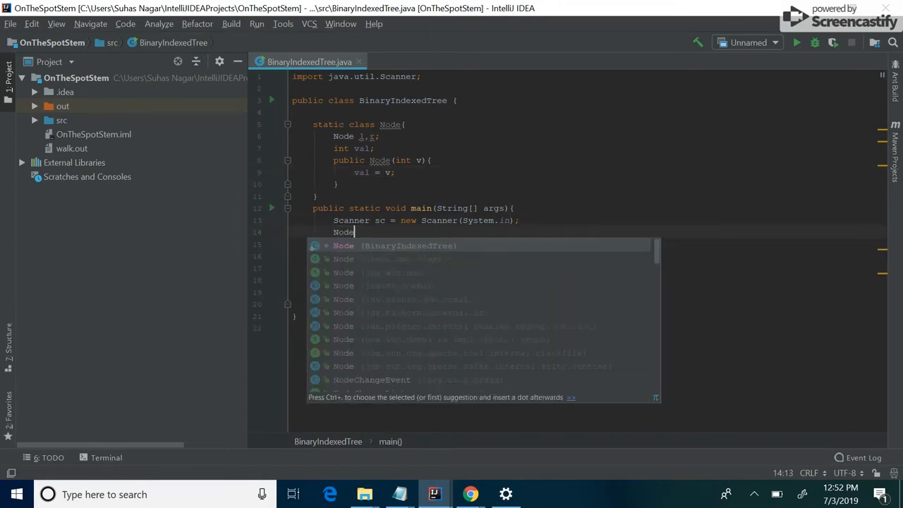
- Create 'Node root = new Node(10);' in main and call add(root, add) after nextInt
type("root = new Node(10);")
left_click(584, 268)
type("int add = sc.nextInt();")
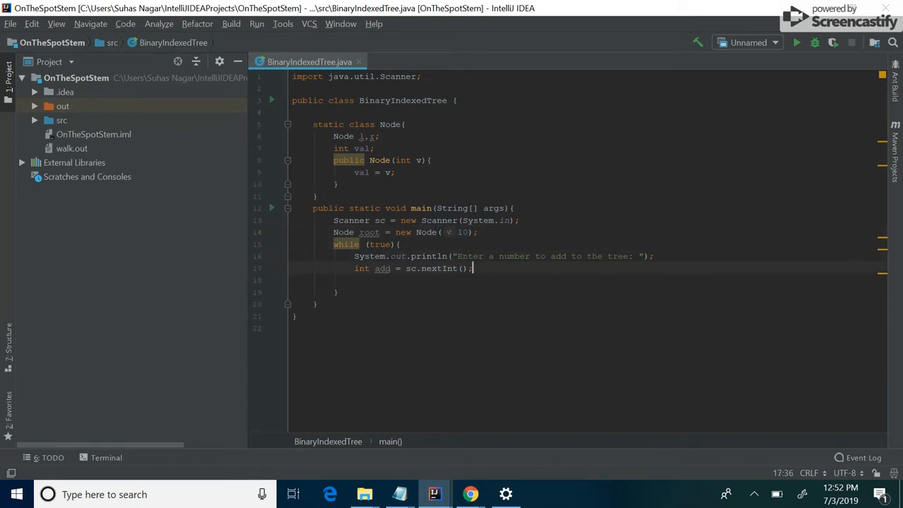
key("Enter")
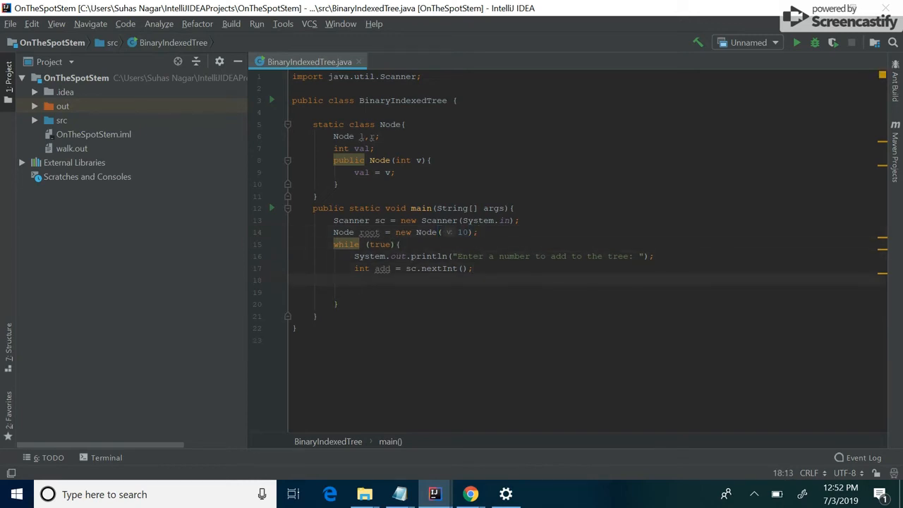
type("roo")
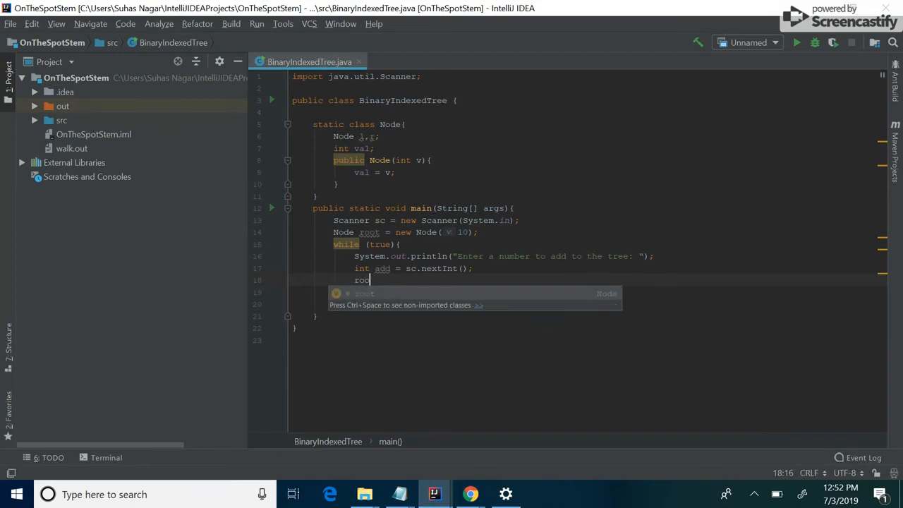
type("add(")
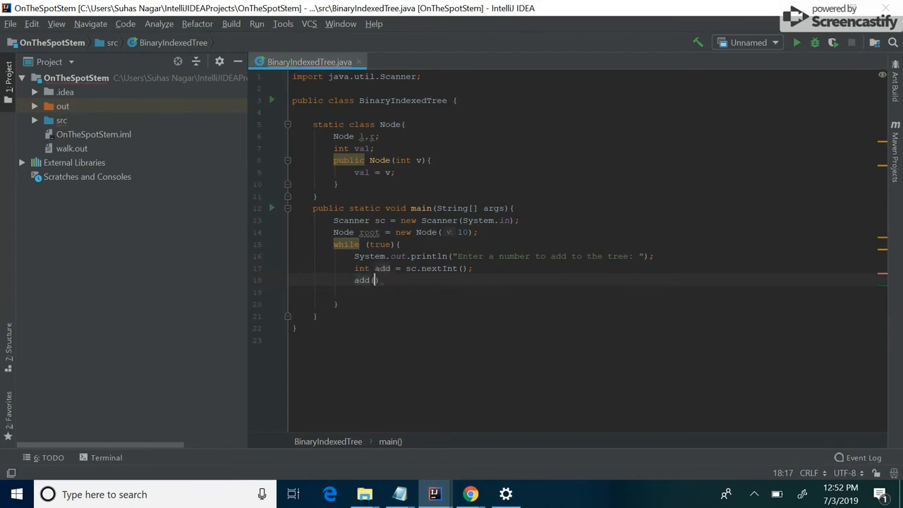
type("(root,add")
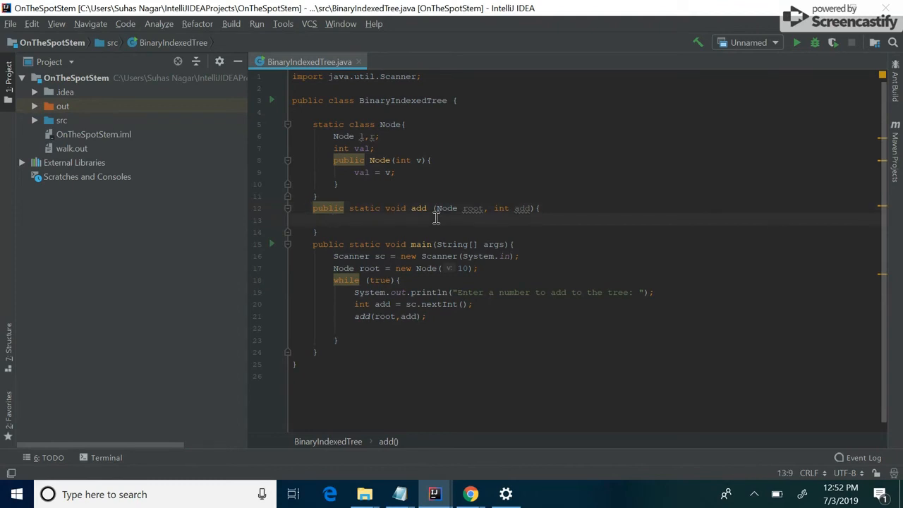
- Write the larger-value case: insert at root.r when empty, otherwise recurse add(root.r, add)
double_click(523, 208)
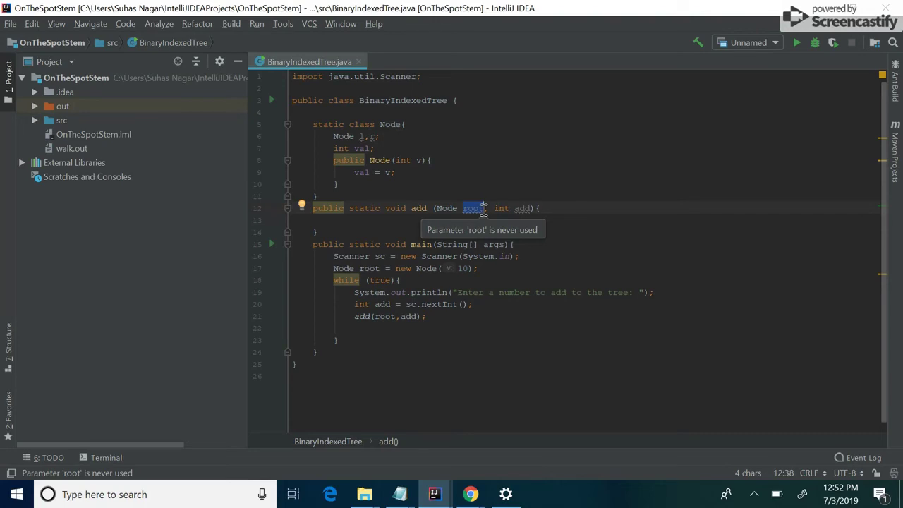
type("if (")
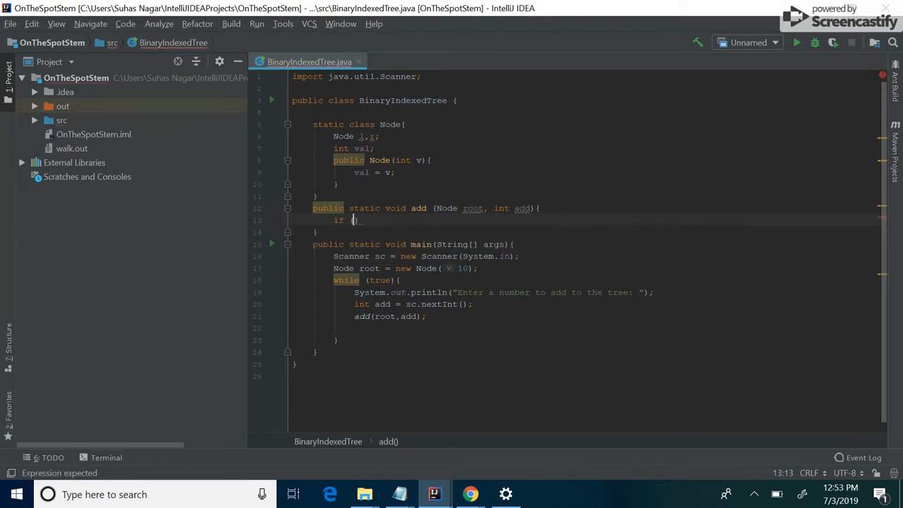
type("root")
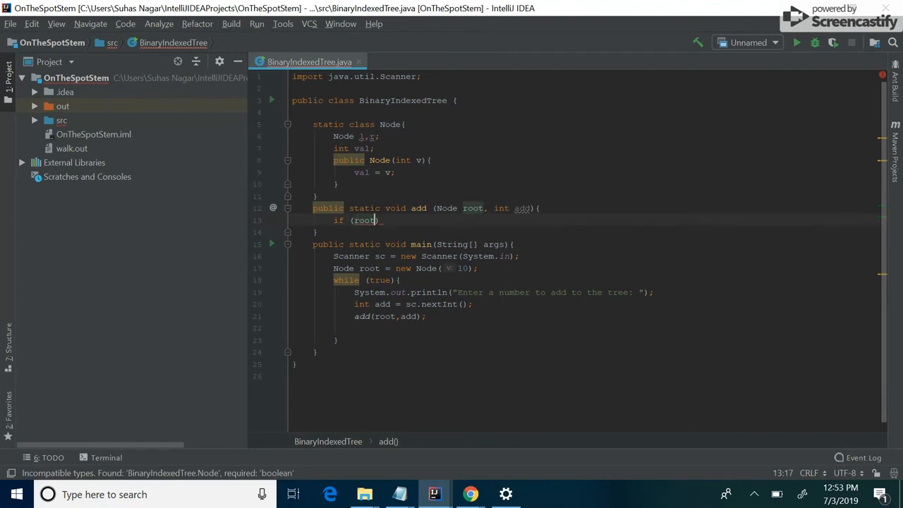
type(".val")
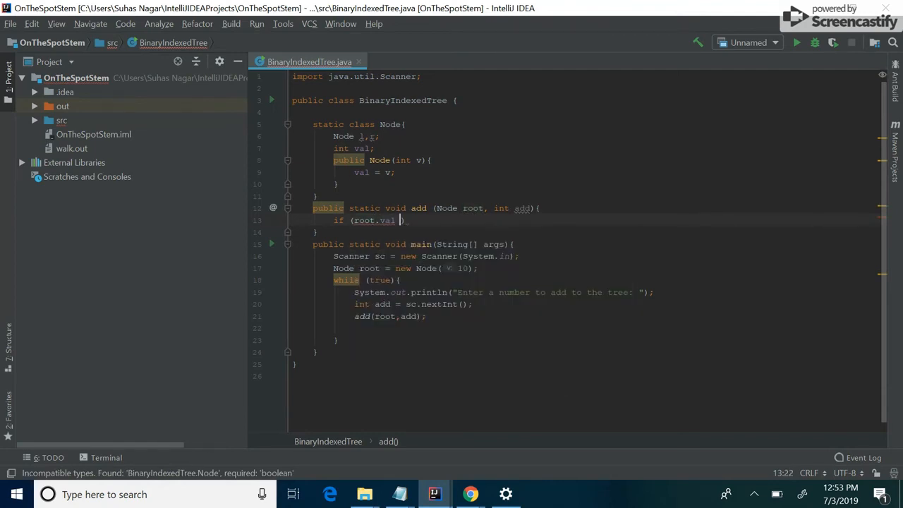
type("< add")
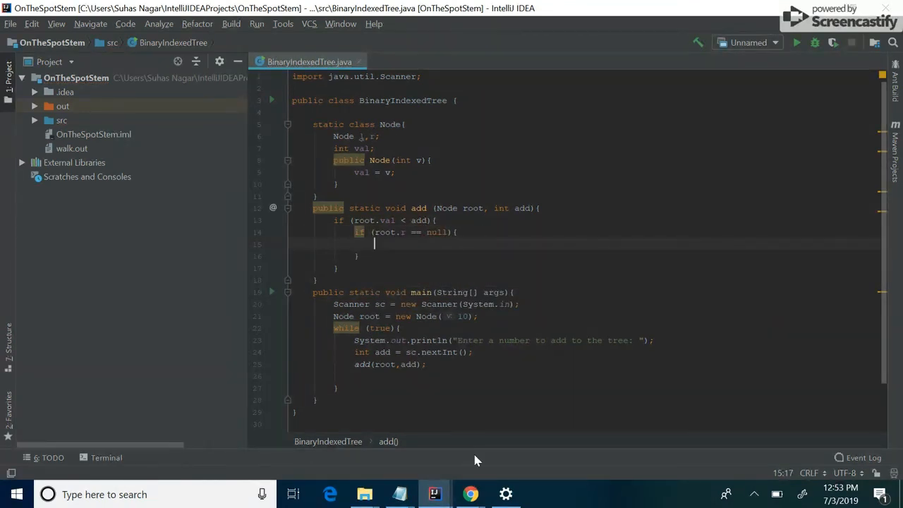
type("root.r = new Node(add);")
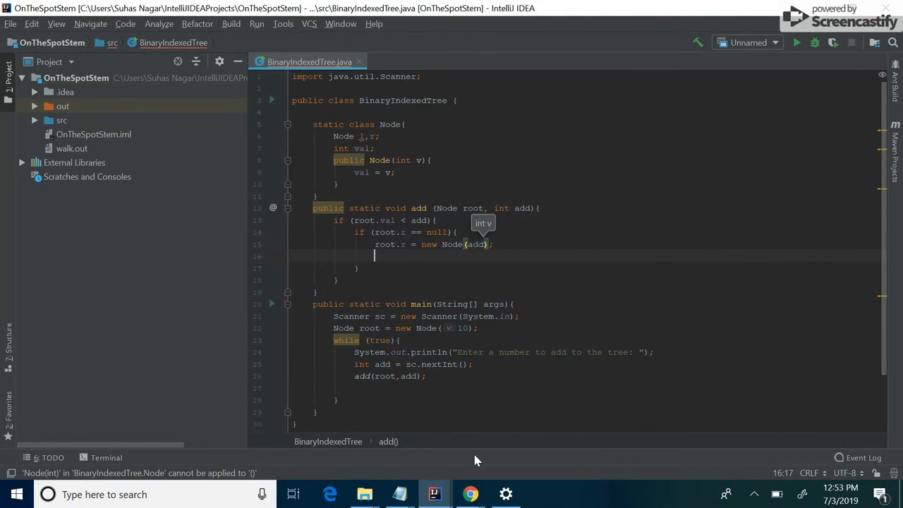
type("return;")
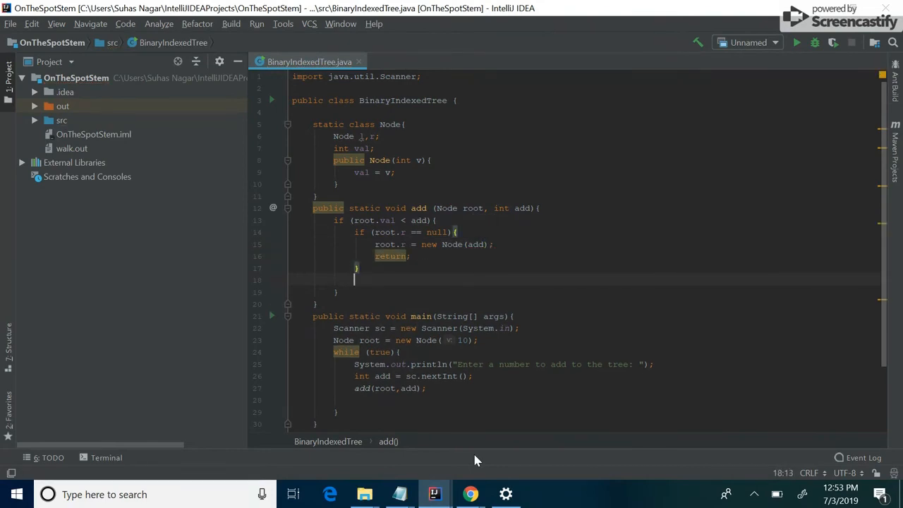
type("add")
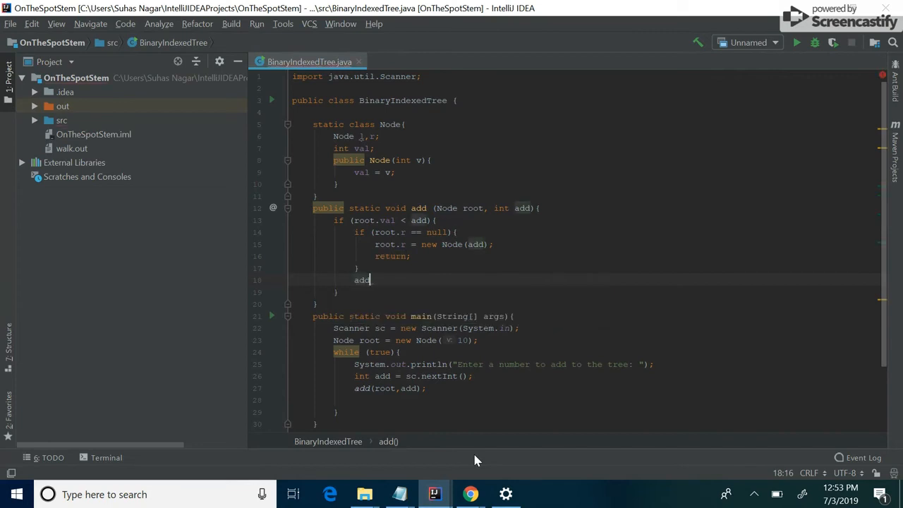
type("(")
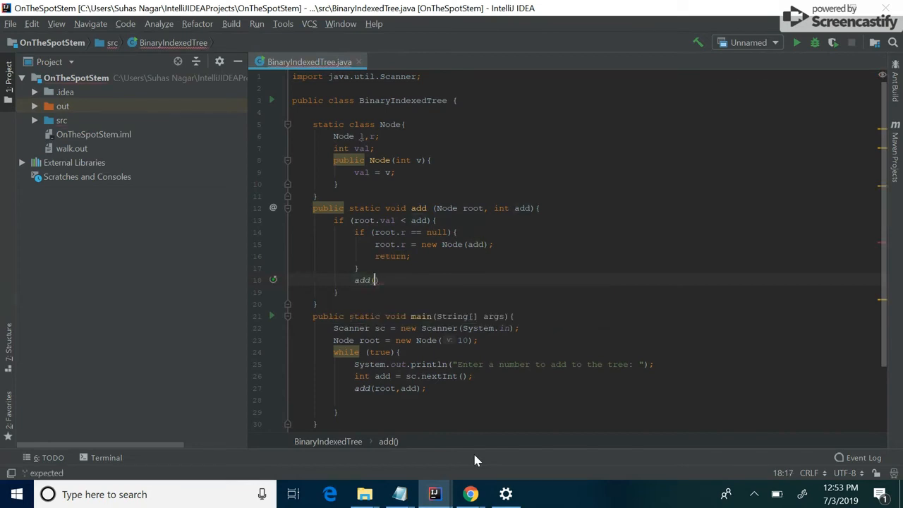
type("root.r,add")
left_click(585, 292)
type("else")
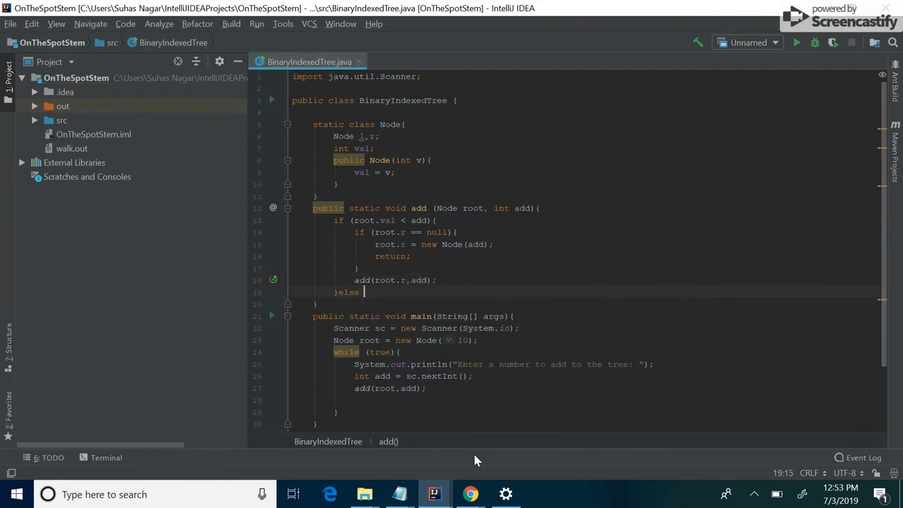
- Copy that block into an else if (root.val > add) using root.l, plus an empty else
type("if (")
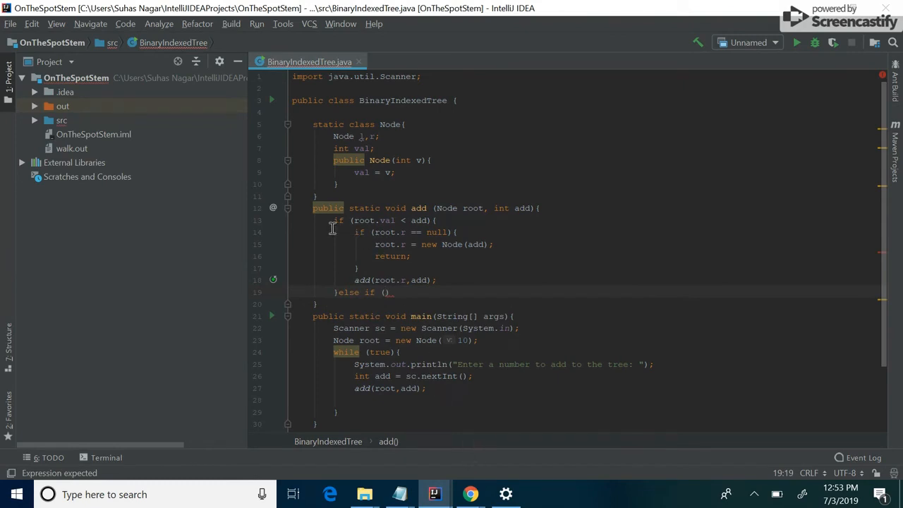
left_click_drag(356, 233, 448, 280)
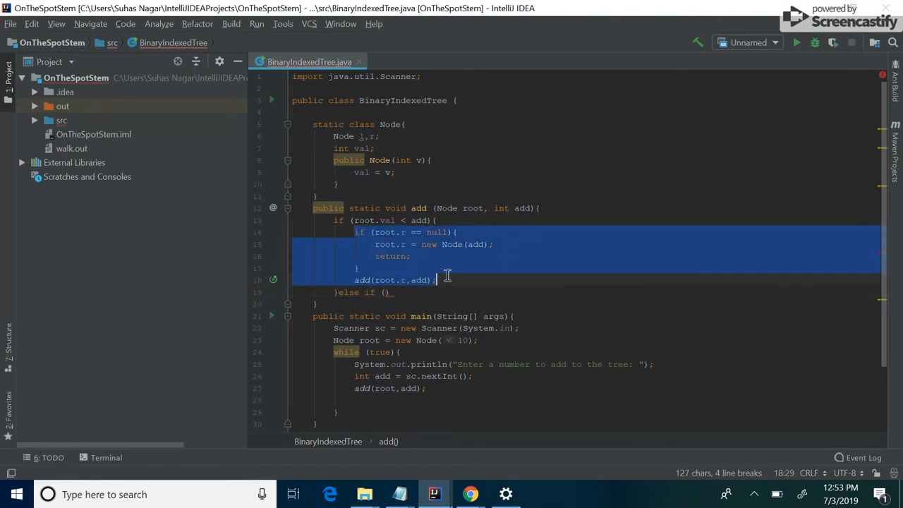
mouse_move(384, 292)
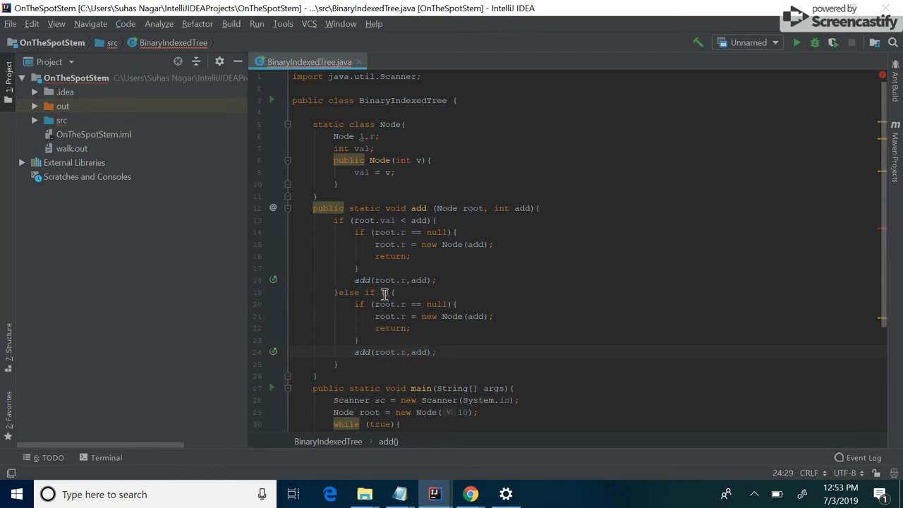
type("val > add")
left_click(385, 364)
type("else{")
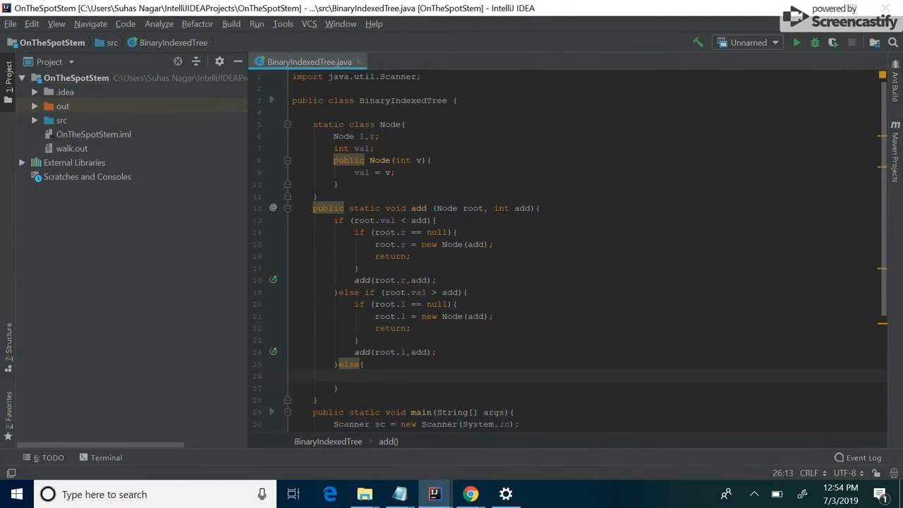
left_click(362, 364)
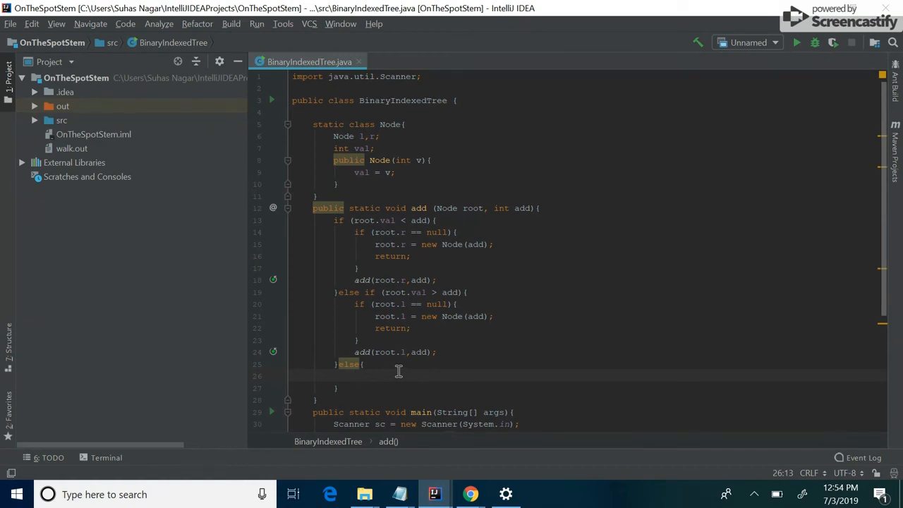
- Declare public static void inOrderTraversal(Node root){} below the add method
scroll("down", 3)
type("public static void")
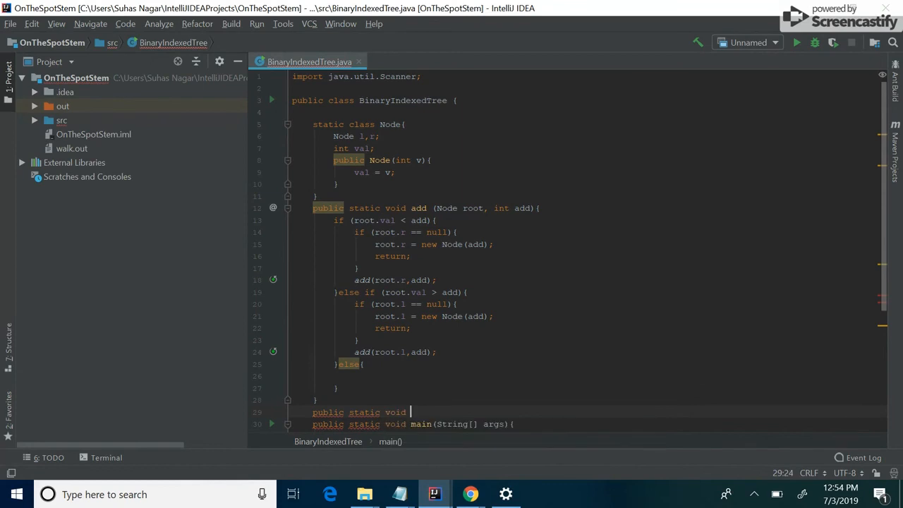
type("inOrder")
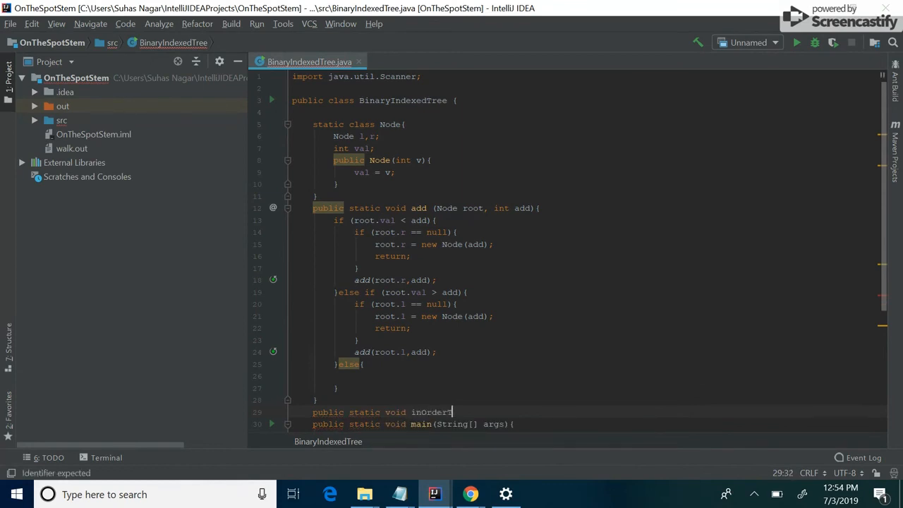
type("Traversal(){")
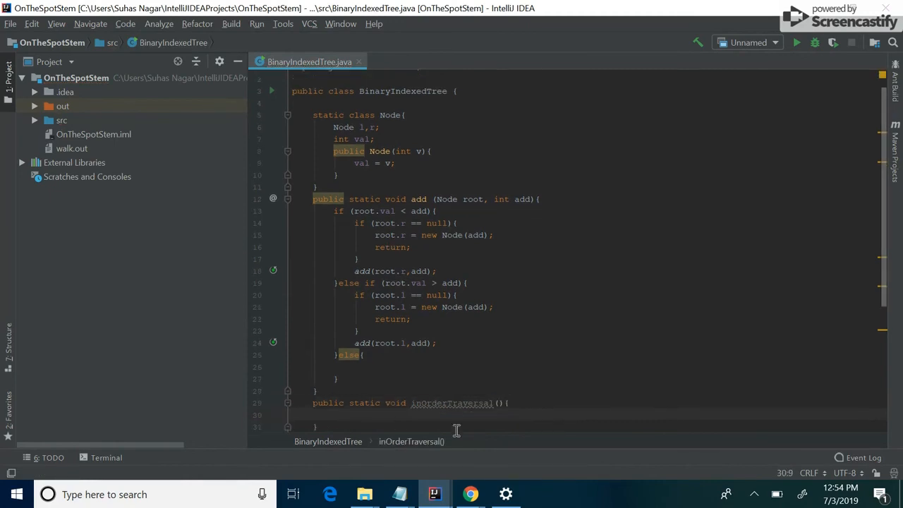
type("N")
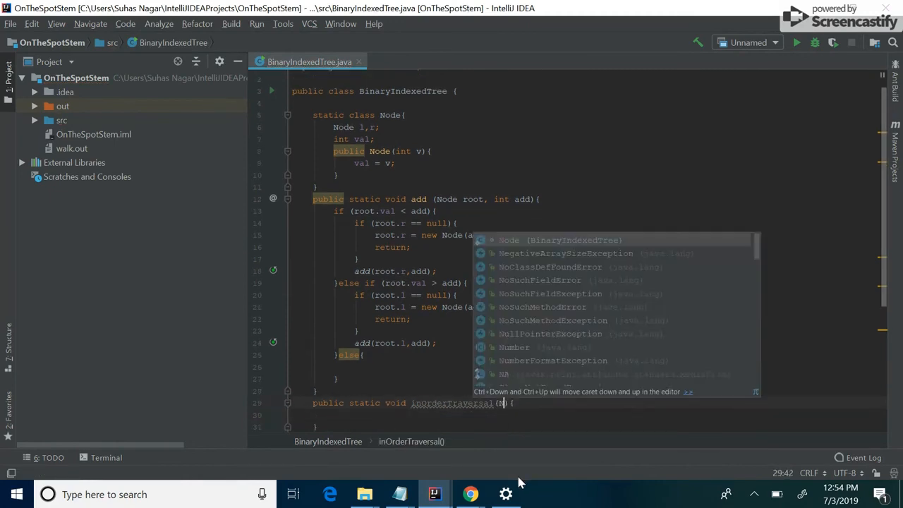
left_click(470, 494)
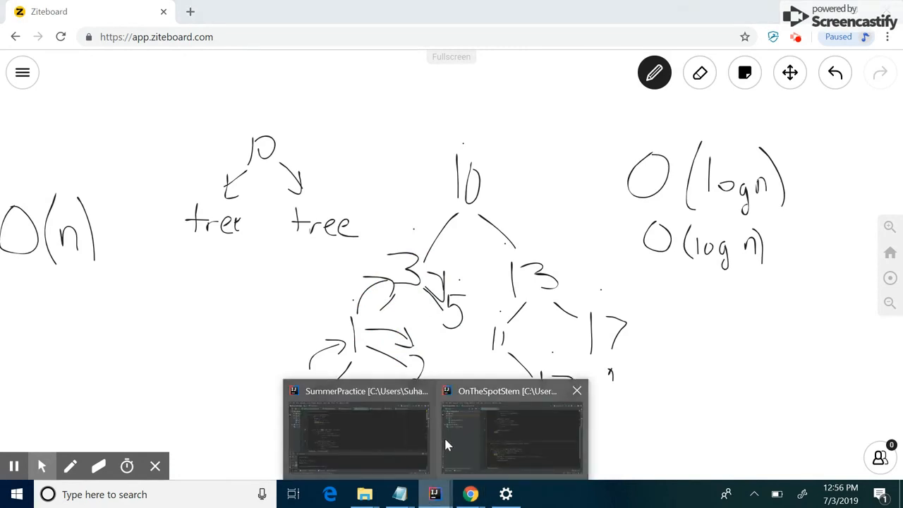
left_click(511, 431)
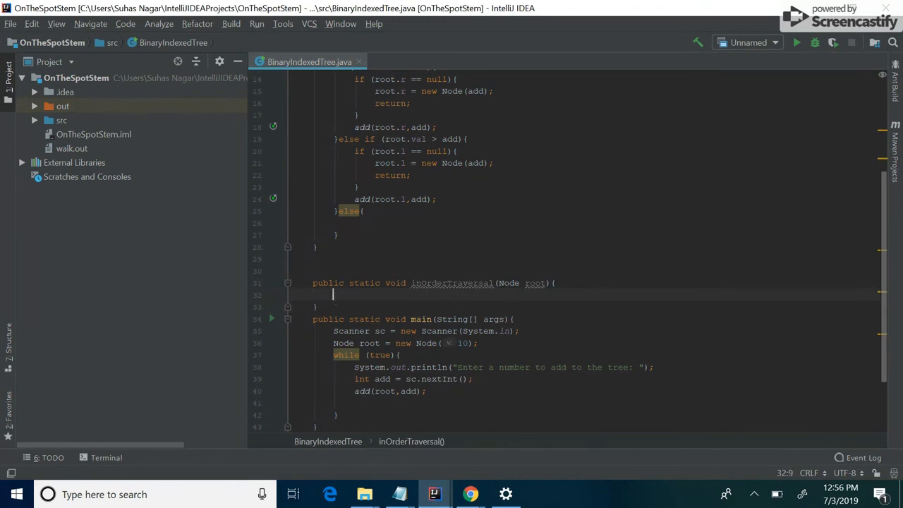
- Add 'if (root == null) return;' at the top of inOrderTraversal
type("if (ro")
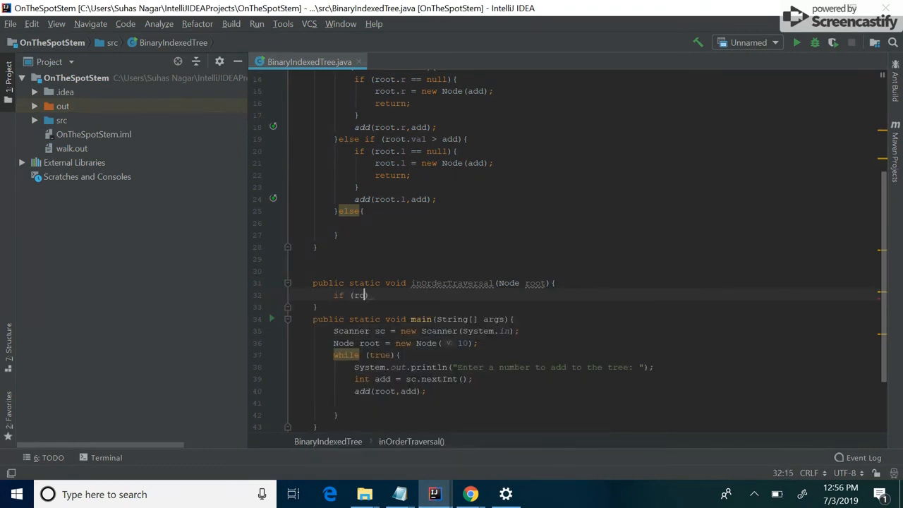
type("oot == null")
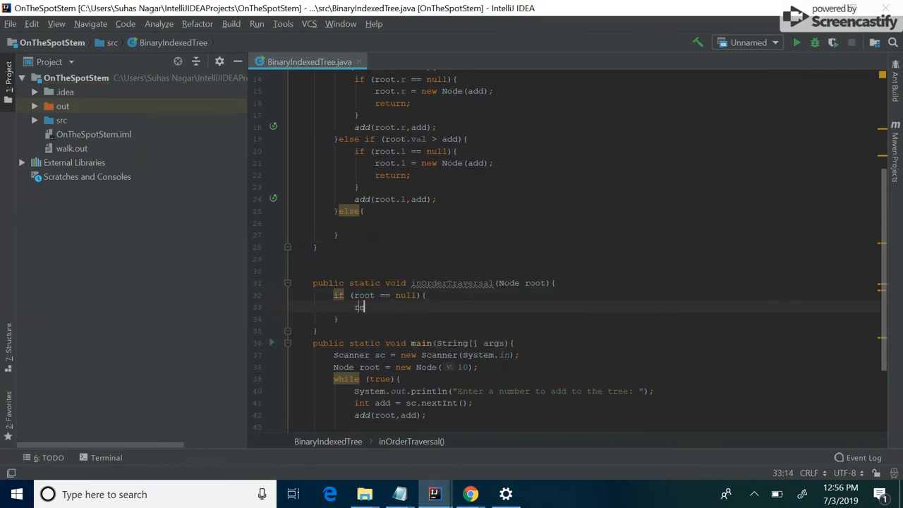
type("return;")
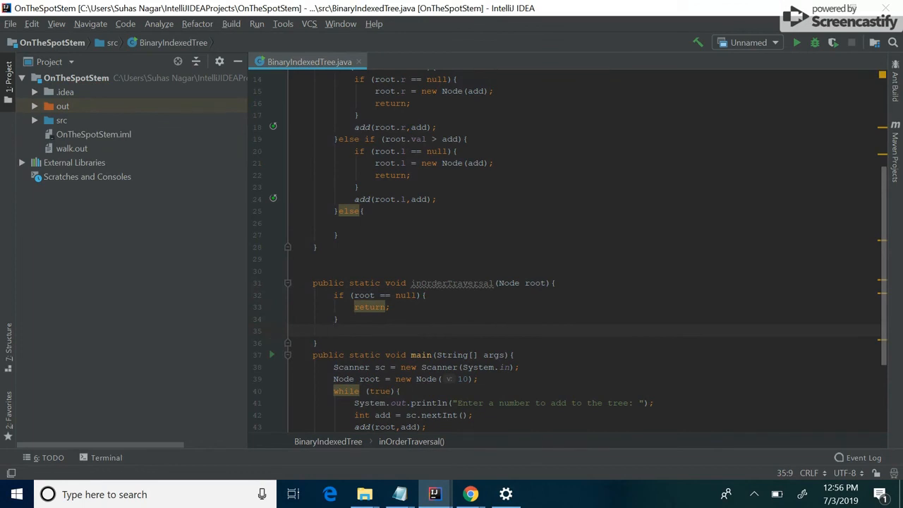
- Recurse on root.l, print root.val followed by a space, then recurse on root.r
type("inOrderTraversal();")
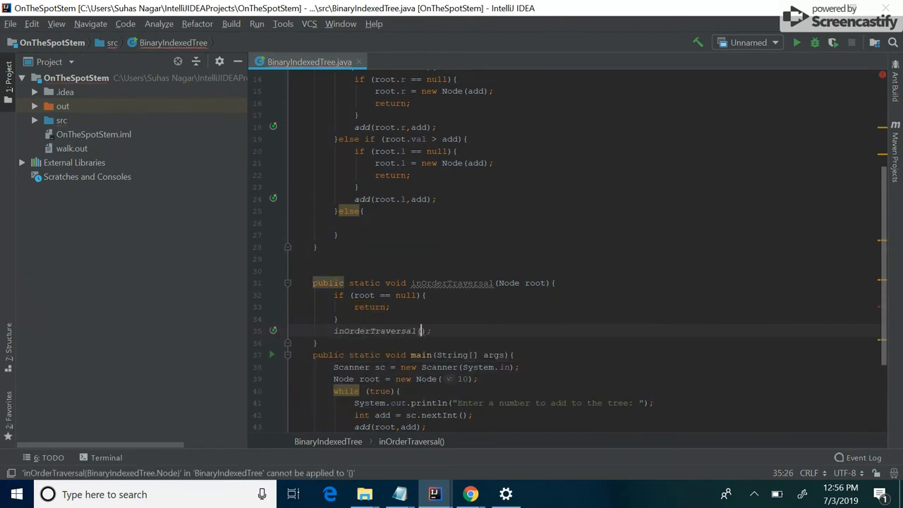
type("root.l")
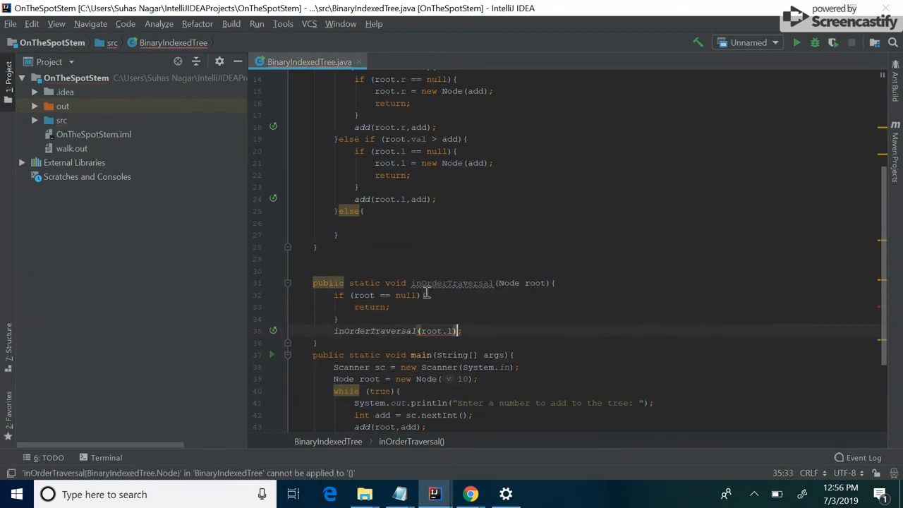
type("System")
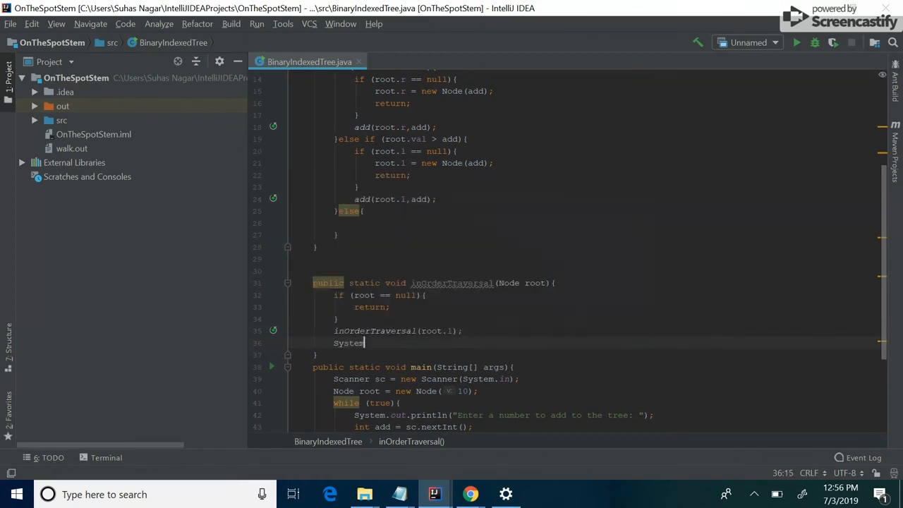
type(".out.println();")
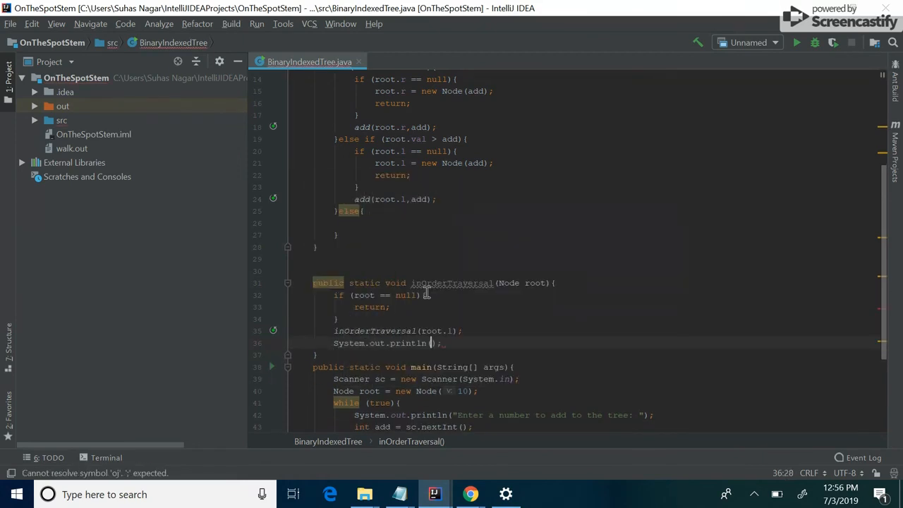
type("root.val + \"")
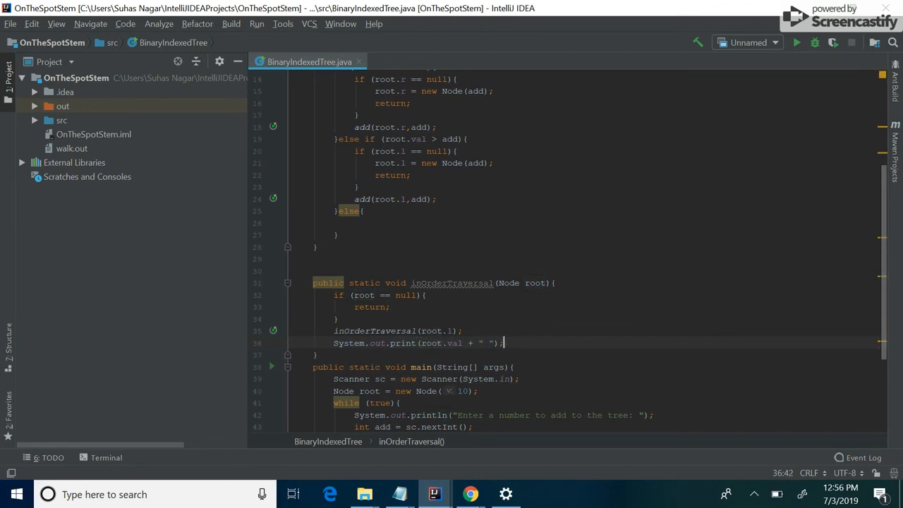
type("inOrderTraversal(root.r);")
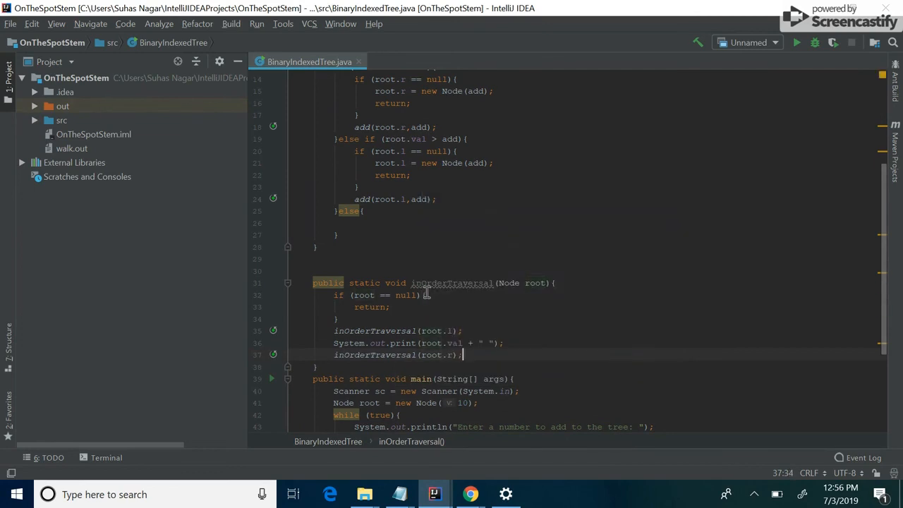
scroll("down", 3)
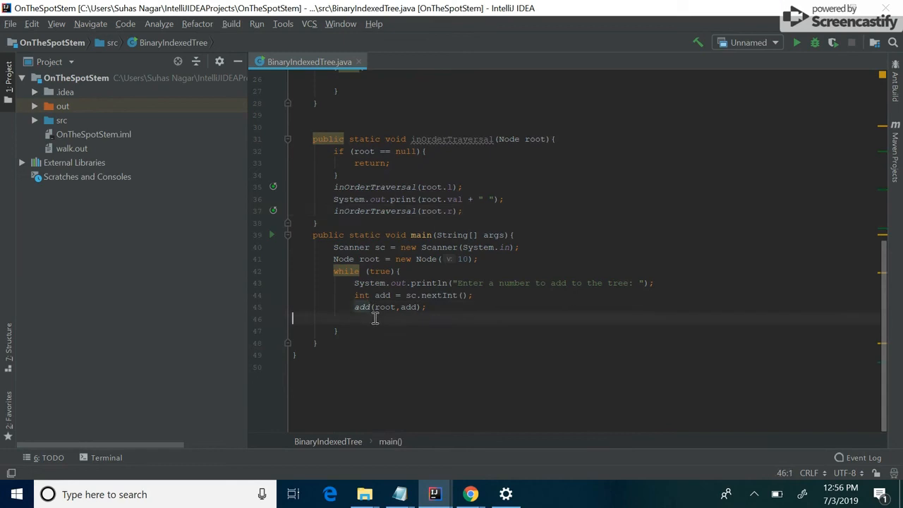
- Call inOrderTraversal(root) inside main's while loop to print the tree after each add
type("inOrderTraversal();")
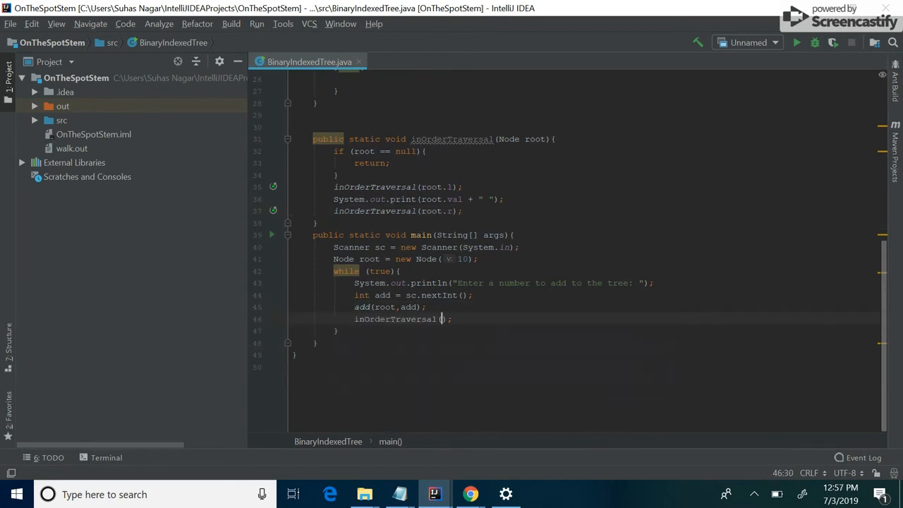
type("roo")
type("12")
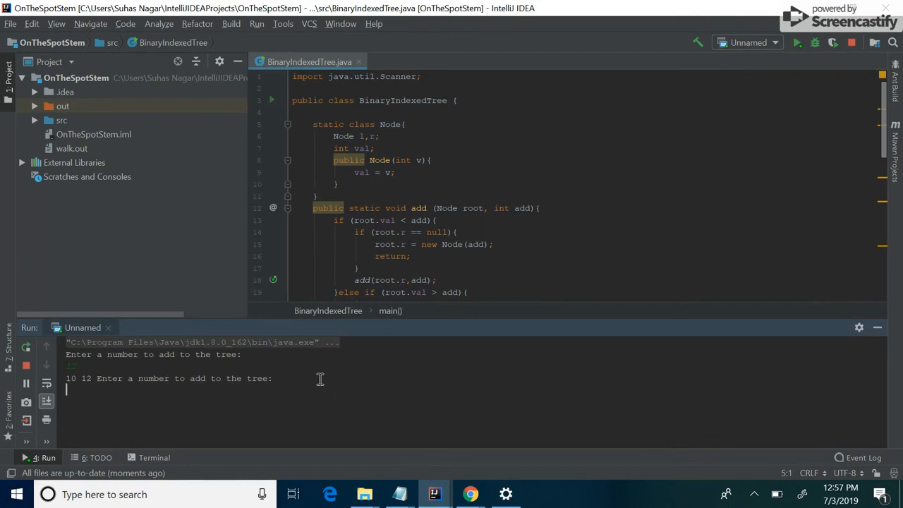
type("3")
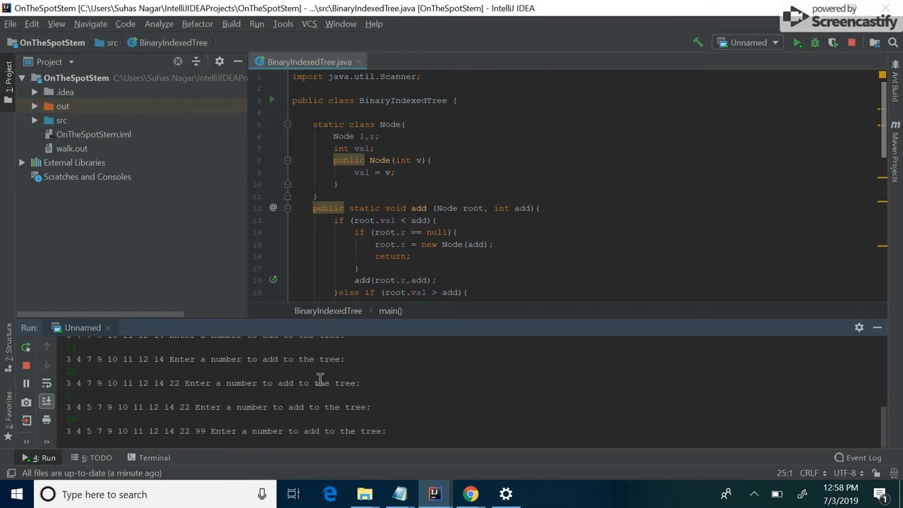
mouse_move(480, 365)
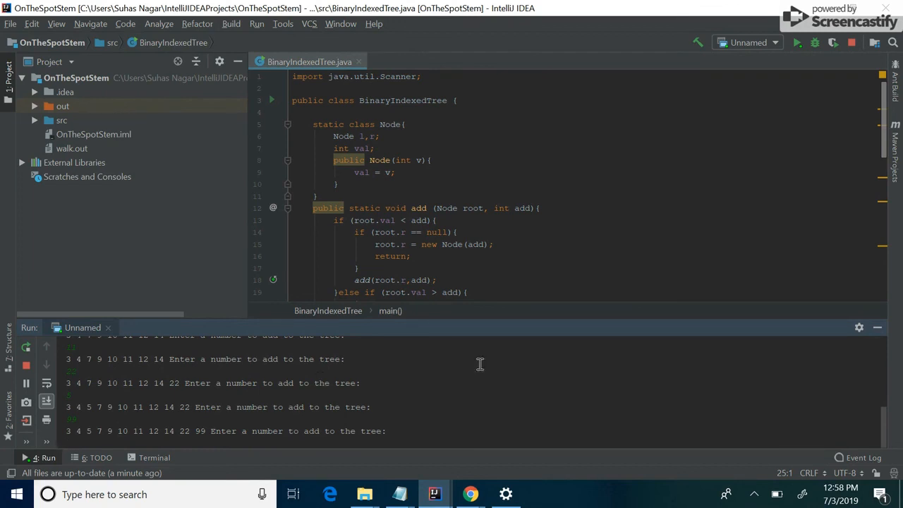